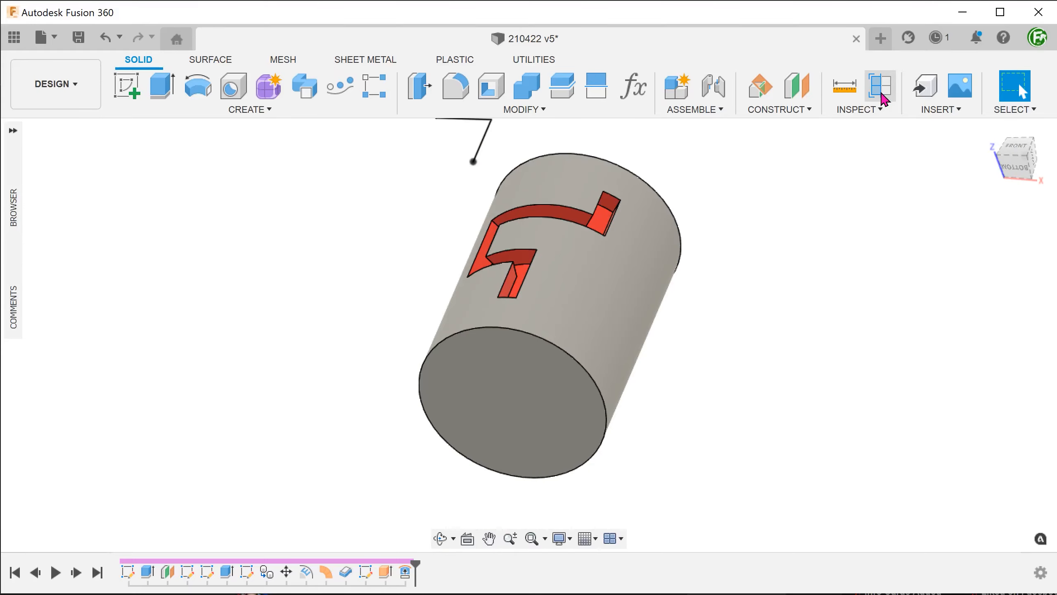
# Emboss the zig-zag sketch into the cylinder face at -5 mm depth and begin a section check.
pyautogui.click(880, 86)
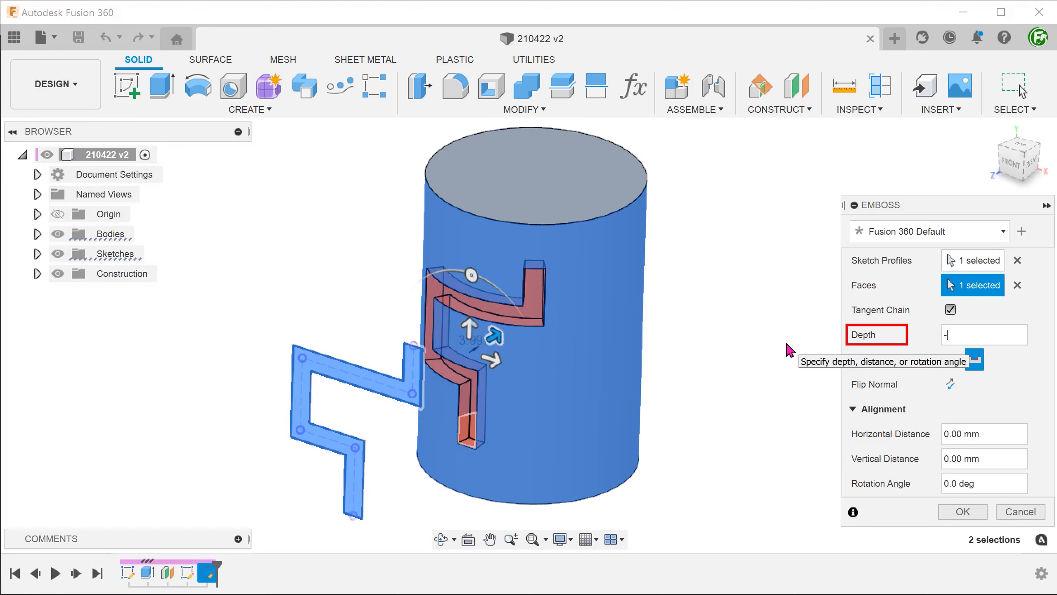
pyautogui.write('-5')
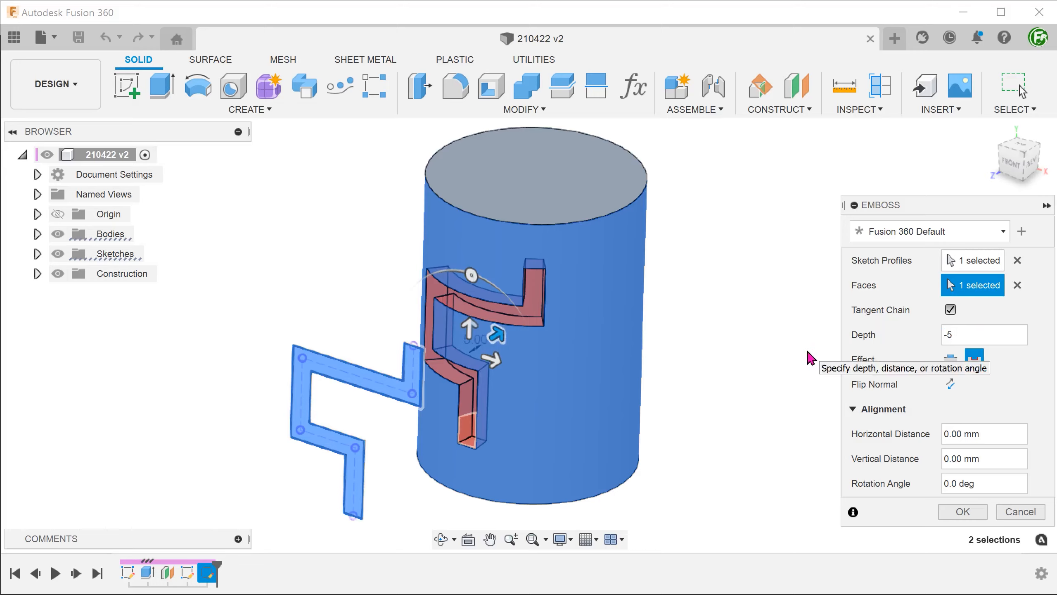
pyautogui.click(962, 511)
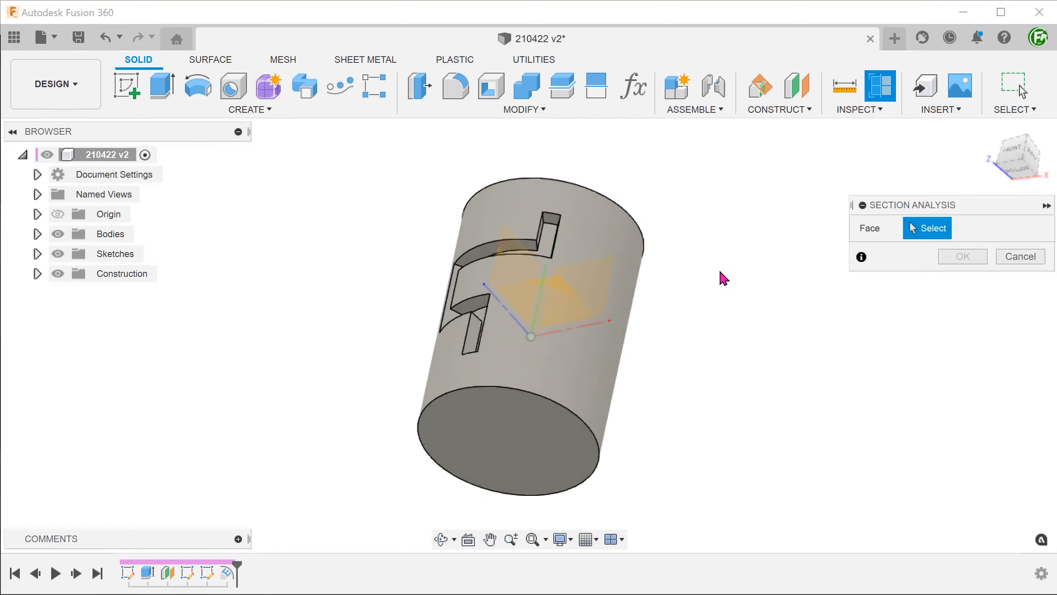
# Section the cylinder from its end face with the plane dragged into the groove, then roll back the timeline.
pyautogui.click(442, 458)
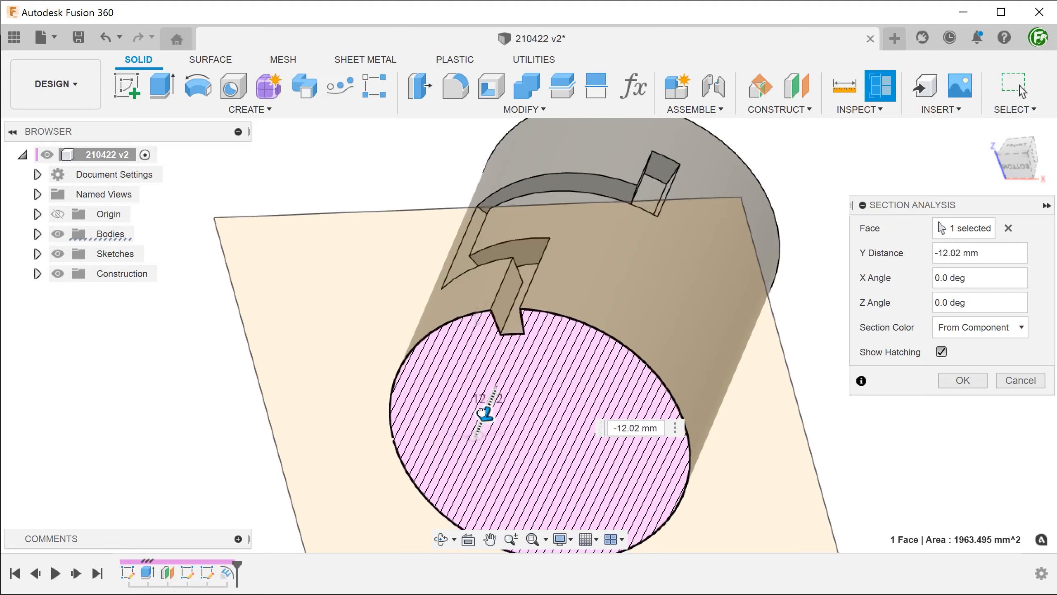
pyautogui.moveTo(486, 415); pyautogui.dragTo(469, 449)
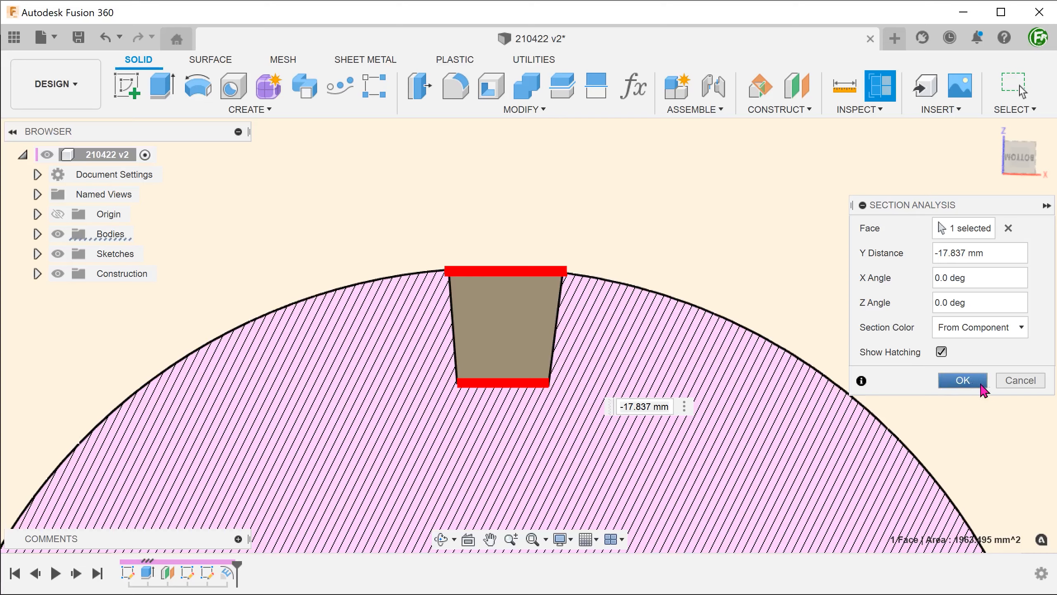
pyautogui.click(962, 380)
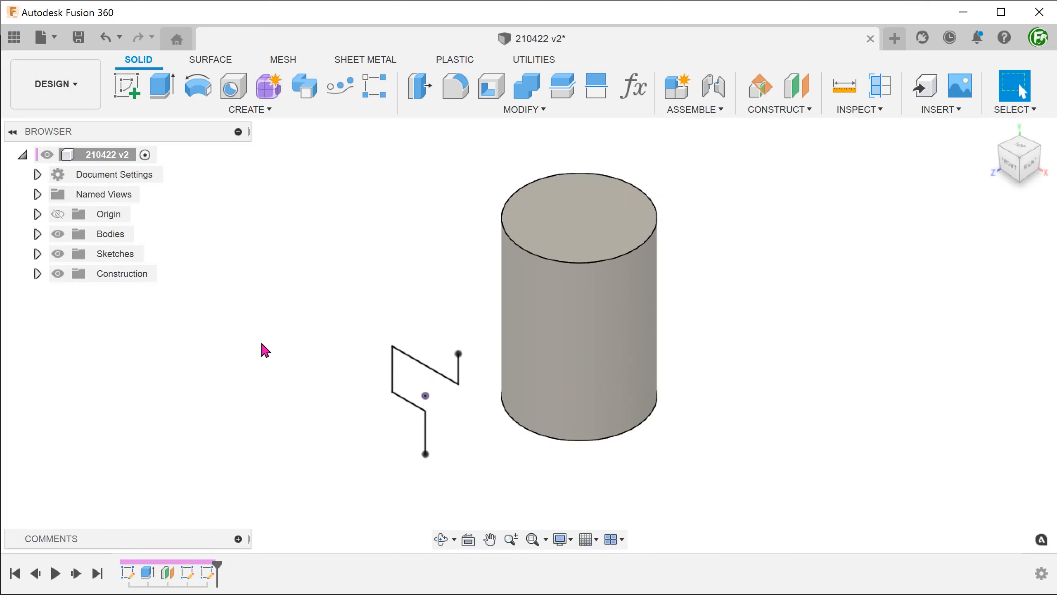
# Thin-extrude the chained zig-zag line to a distance of -10 mm.
pyautogui.click(162, 86)
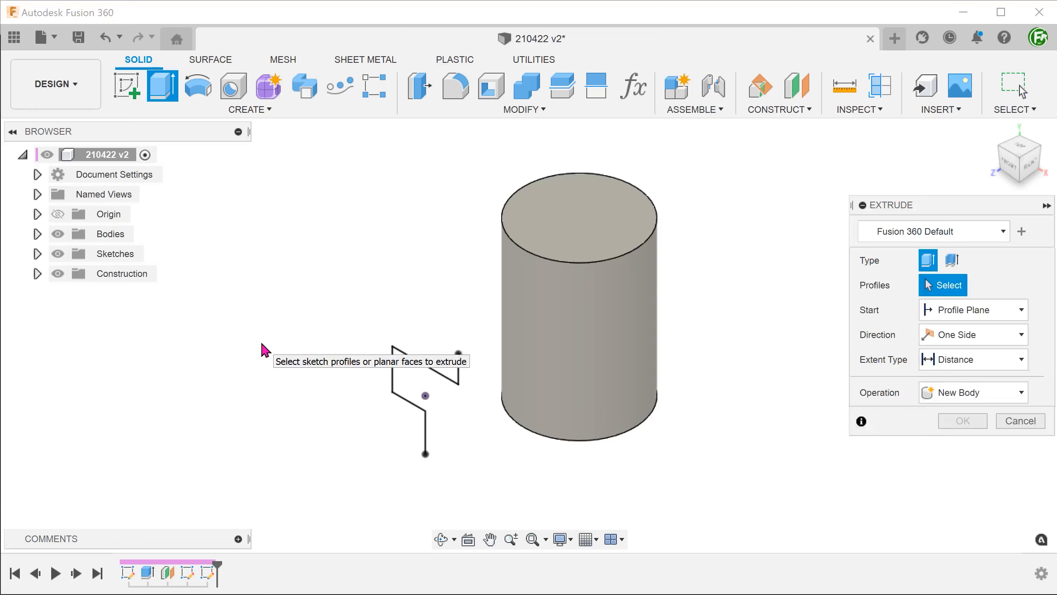
pyautogui.moveTo(671, 209)
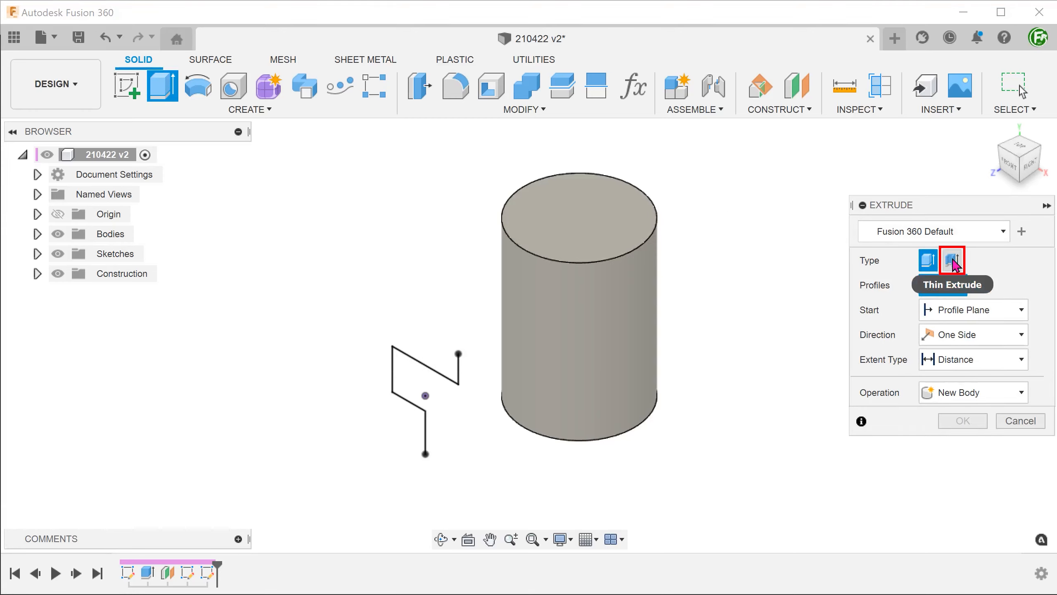
pyautogui.click(958, 260)
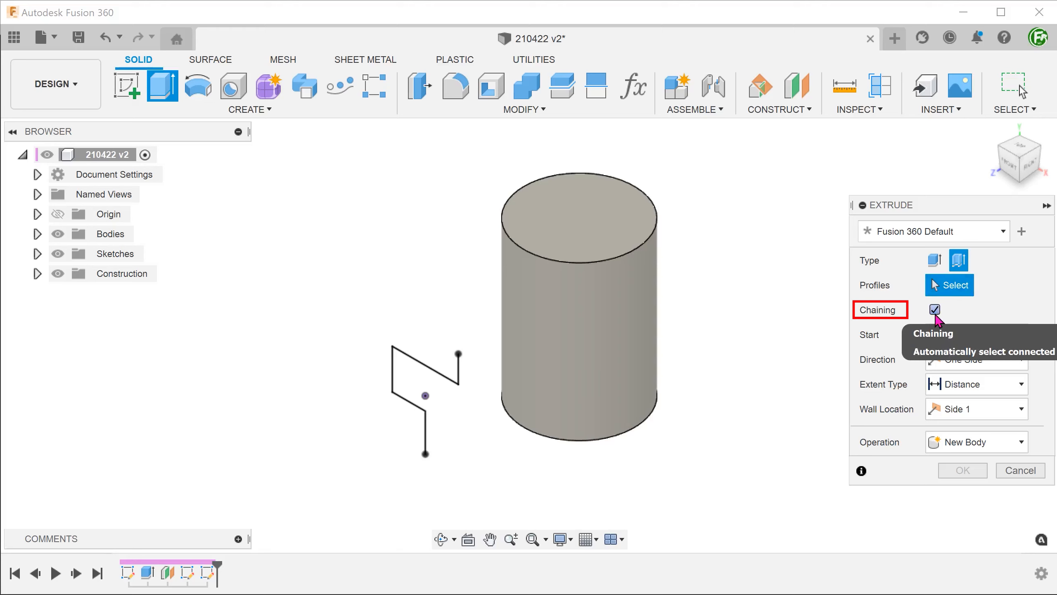
pyautogui.click(445, 374)
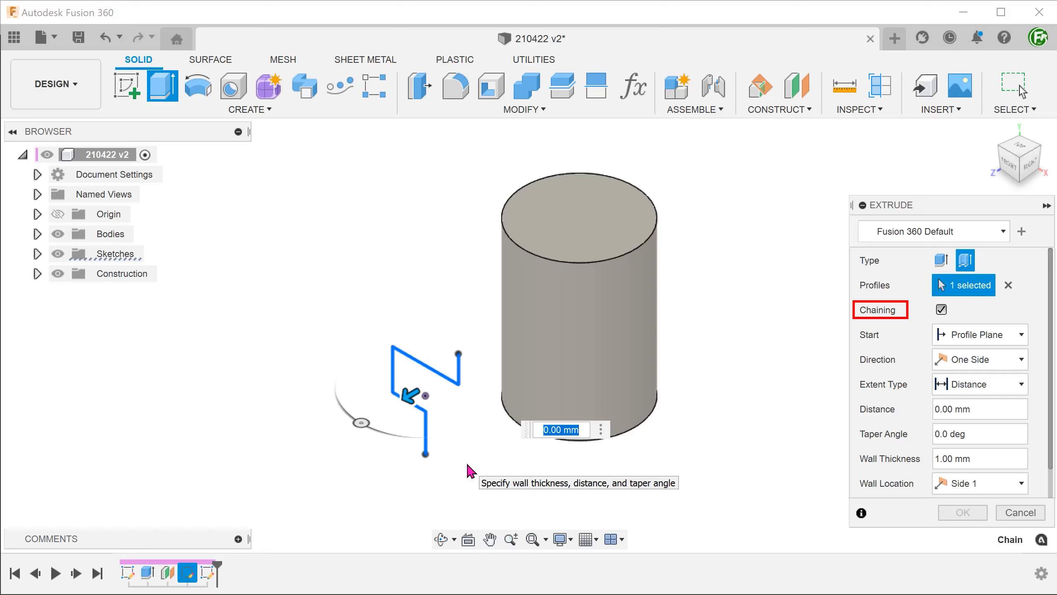
pyautogui.moveTo(410, 395); pyautogui.dragTo(446, 369)
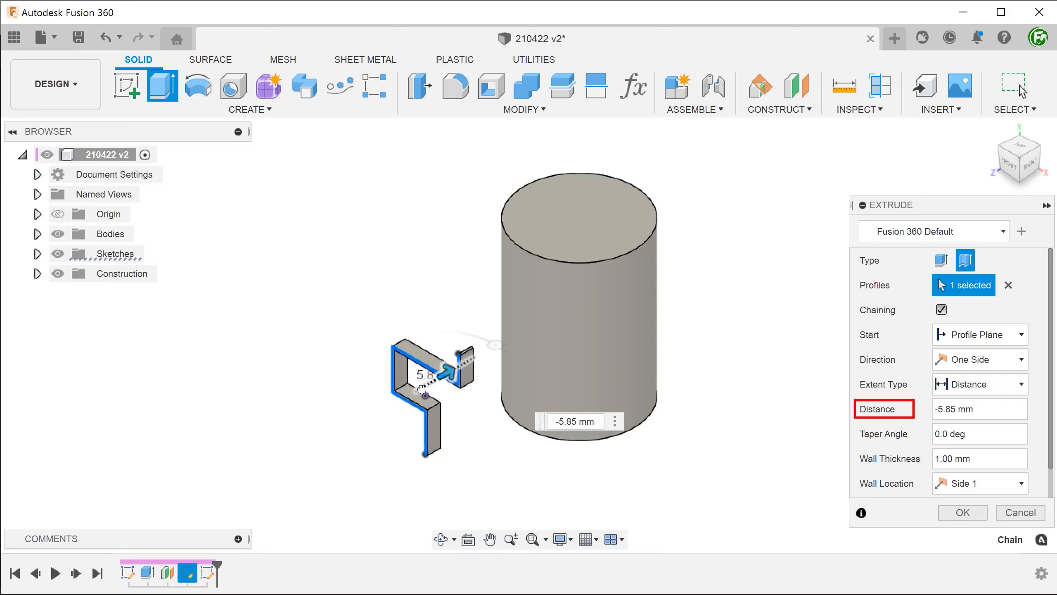
pyautogui.moveTo(461, 369); pyautogui.dragTo(438, 364)
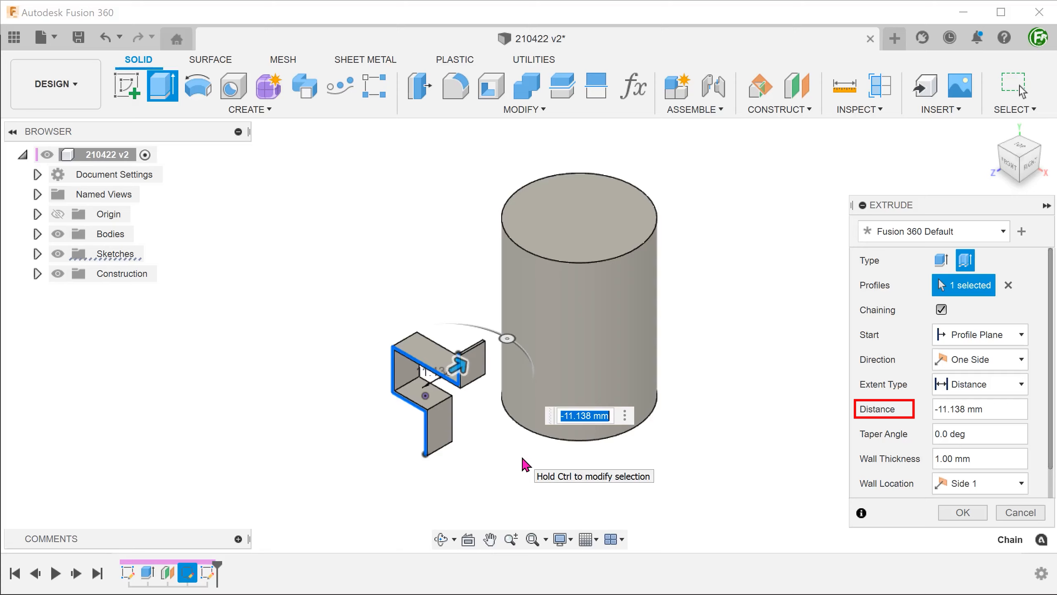
pyautogui.write('-10')
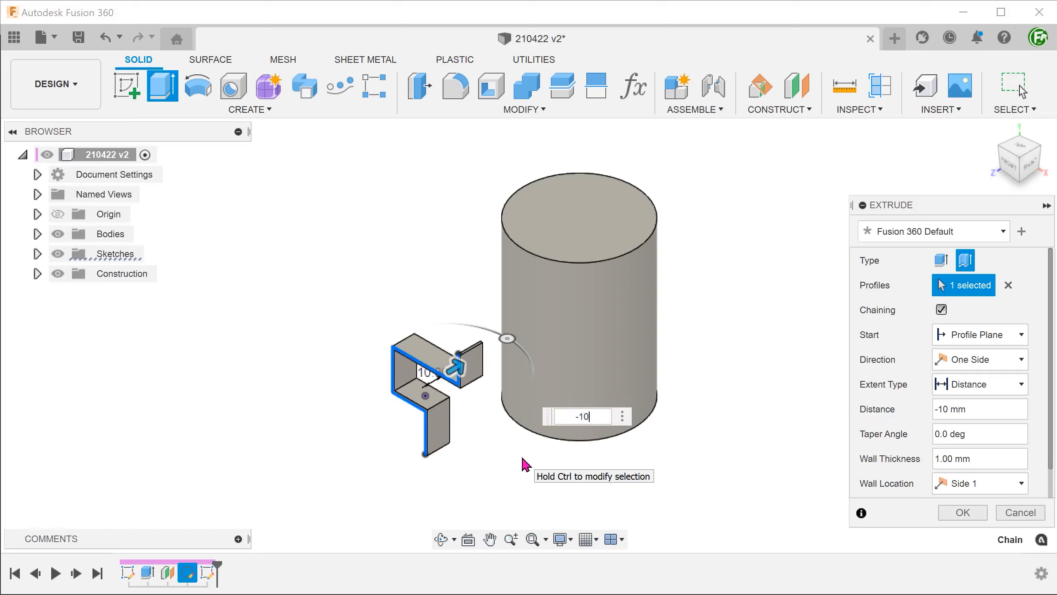
pyautogui.moveTo(548, 464)
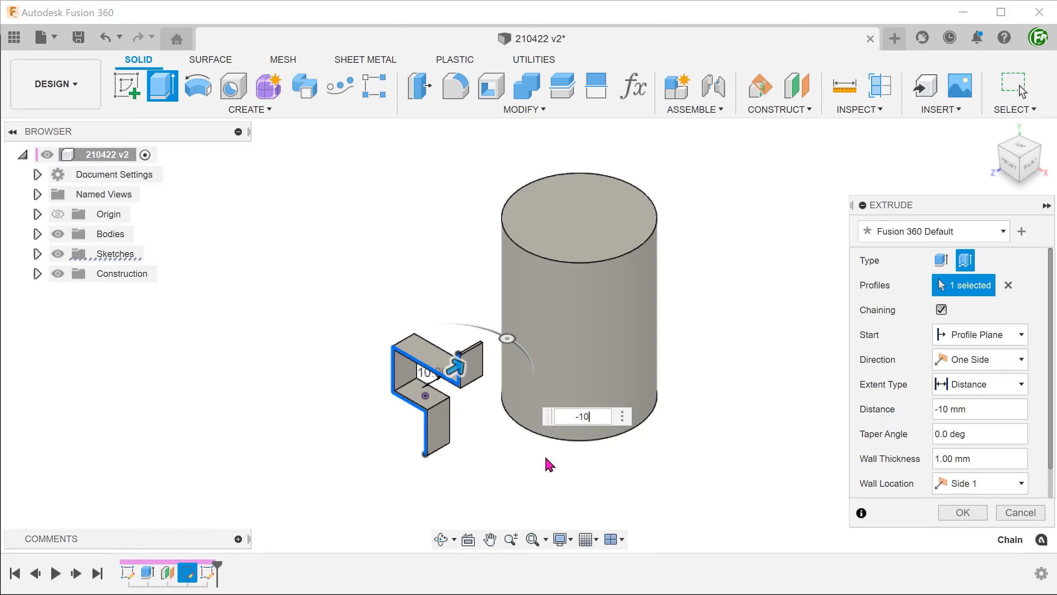
# Set the wall thickness to 5 mm and confirm the zig-zag wall body.
pyautogui.click(979, 459)
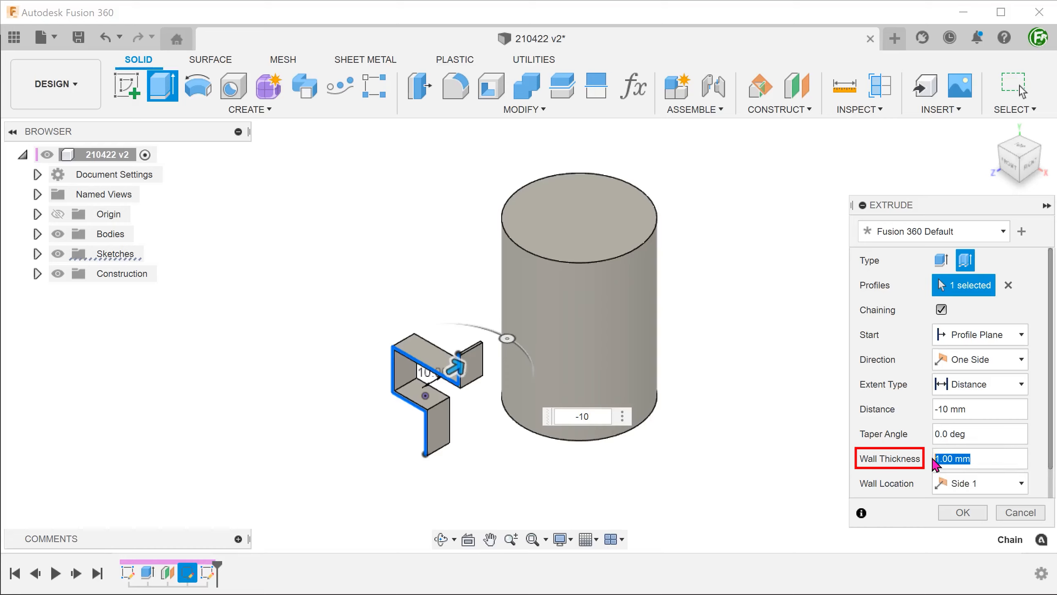
pyautogui.write('5')
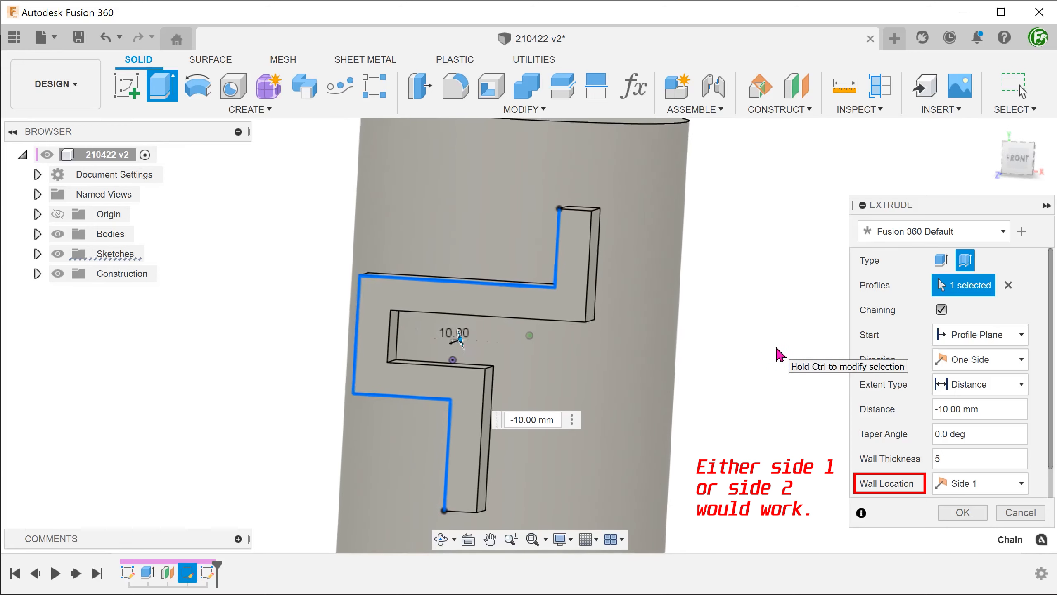
pyautogui.click(961, 512)
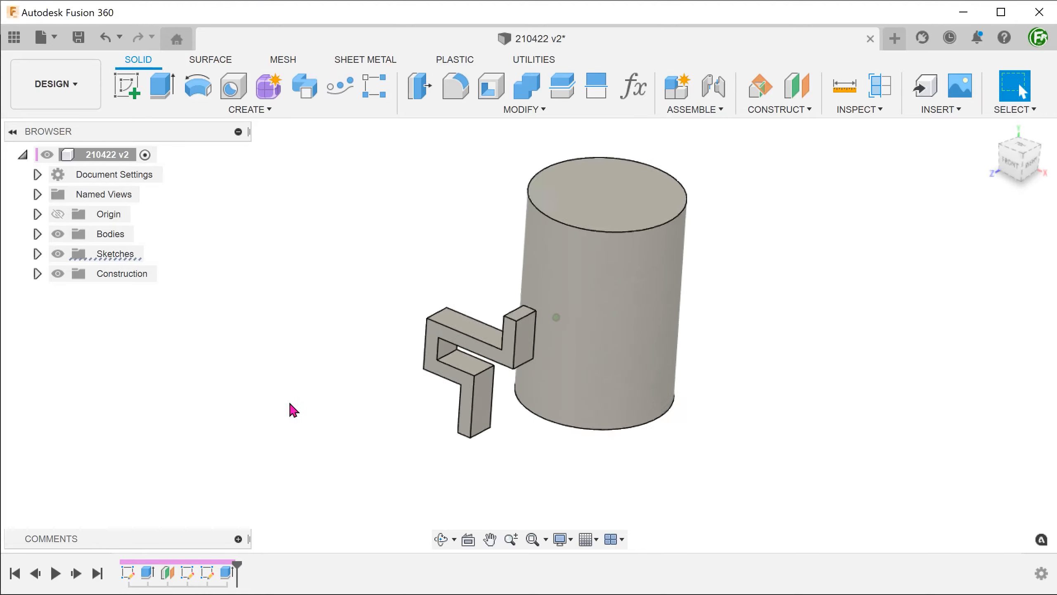
# Create a sketch on the zig-zag wall's flat face and project its outline as a closed profile.
pyautogui.scroll(3)
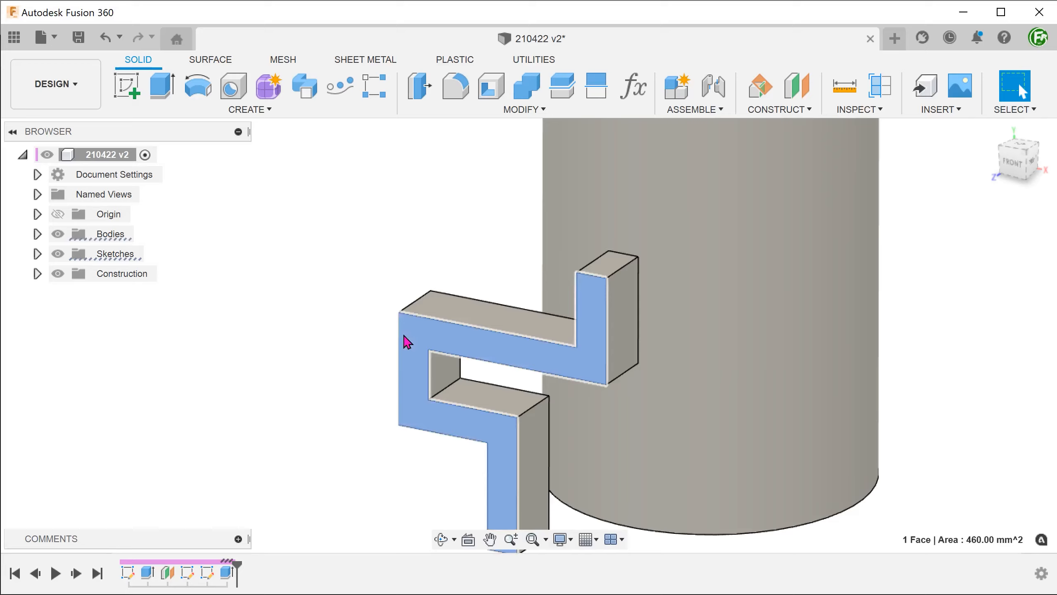
pyautogui.rightClick(405, 341)
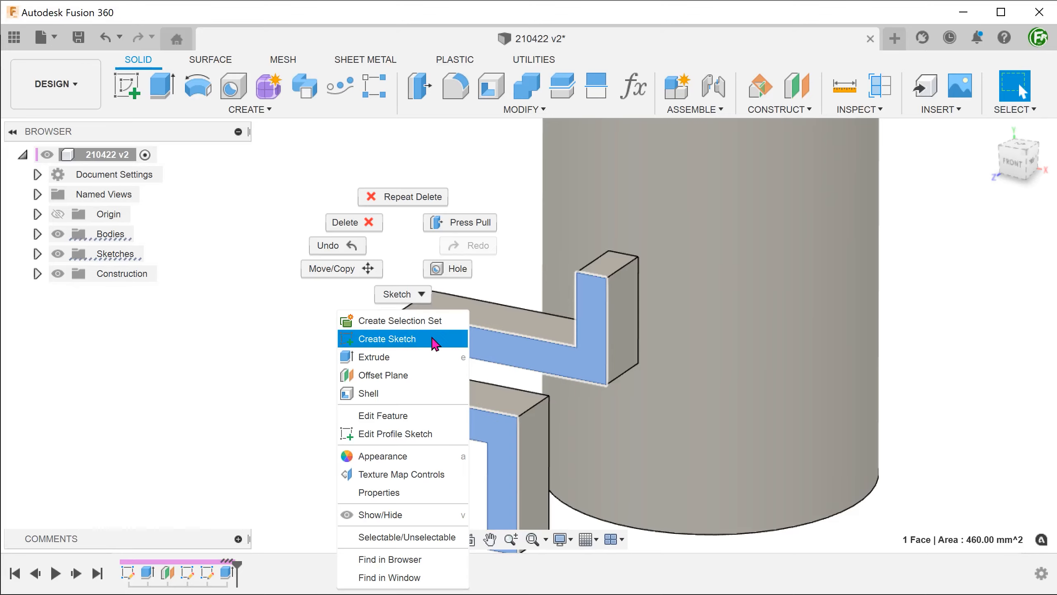
pyautogui.click(388, 339)
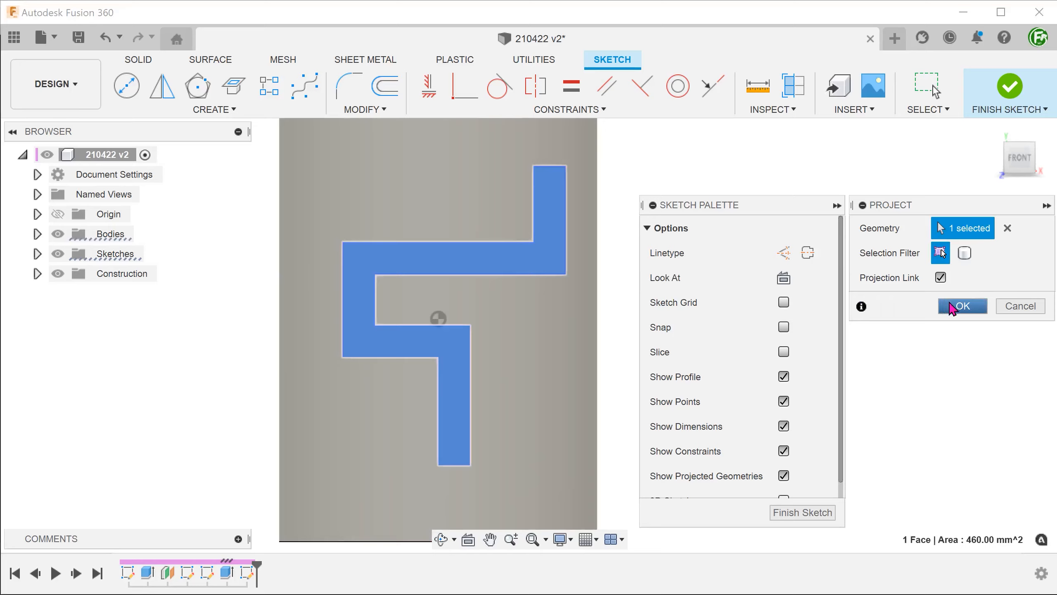
pyautogui.click(963, 305)
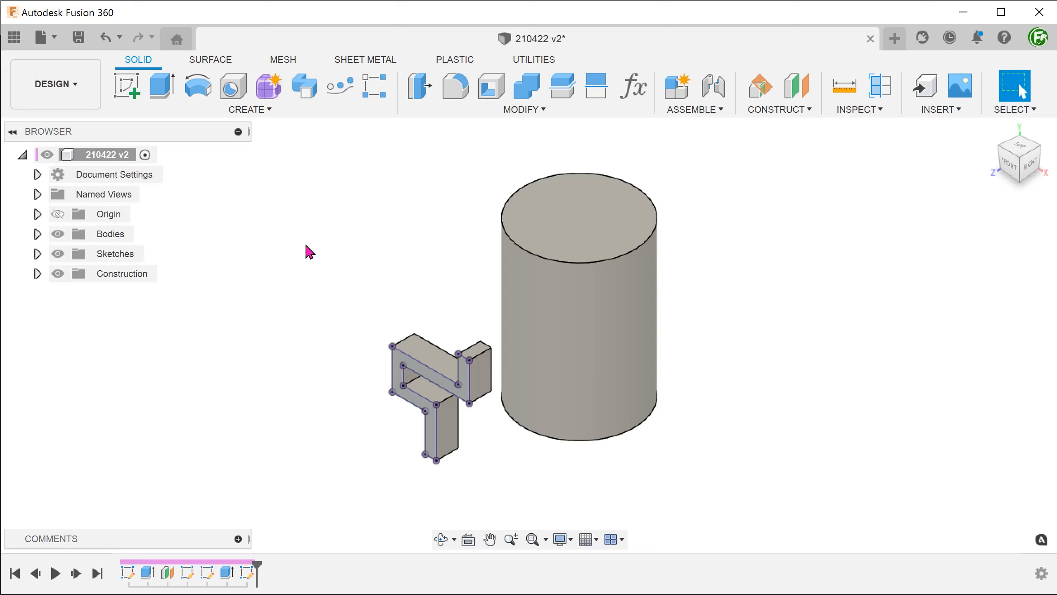
# Move/Copy the cylinder body with Create Copy checked and zero offset, leaving an in-place duplicate.
pyautogui.click(523, 108)
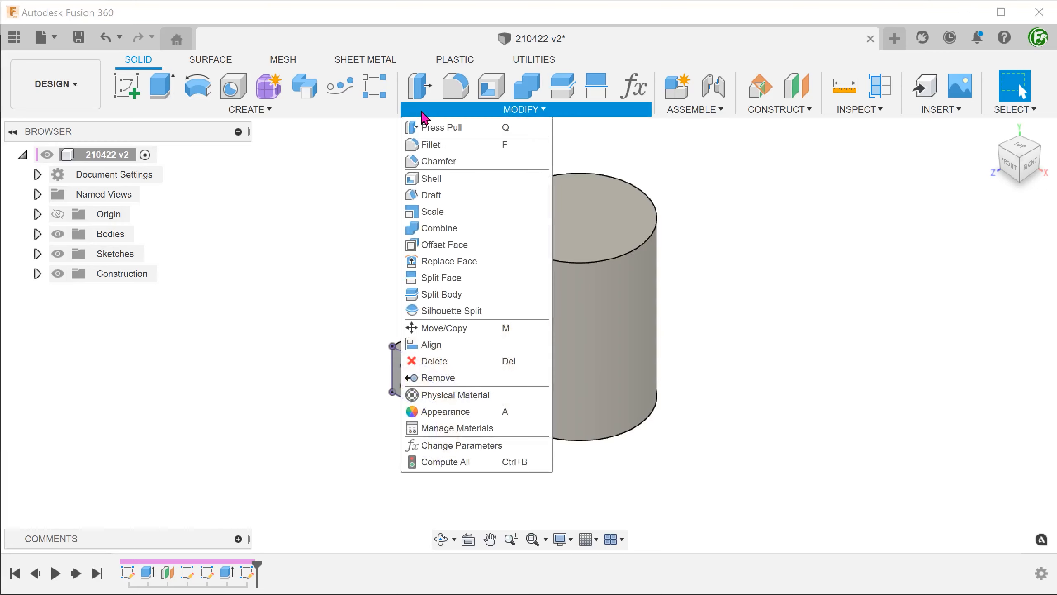
pyautogui.moveTo(472, 329)
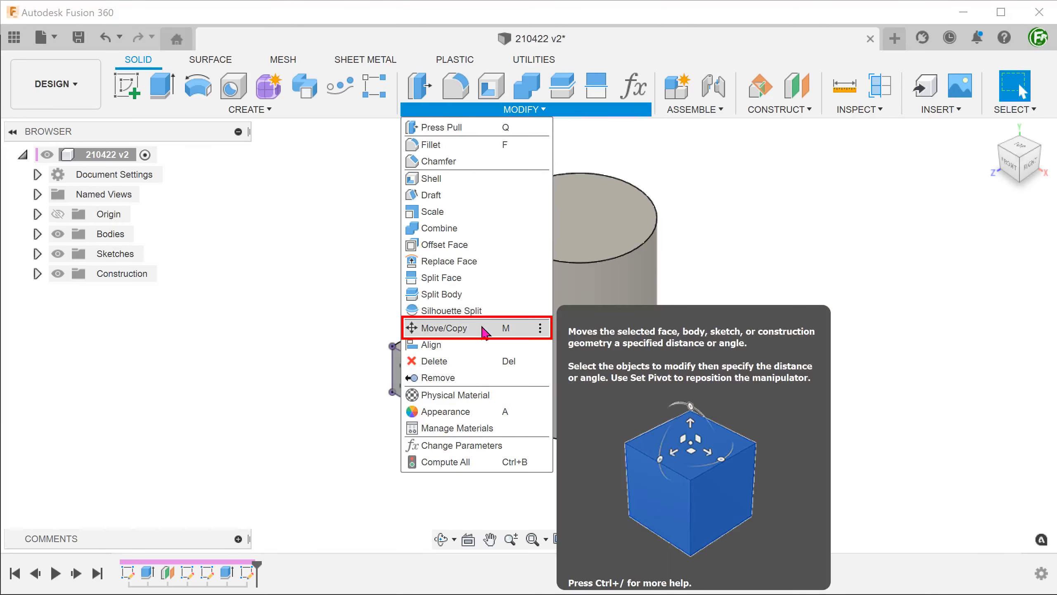
pyautogui.click(442, 327)
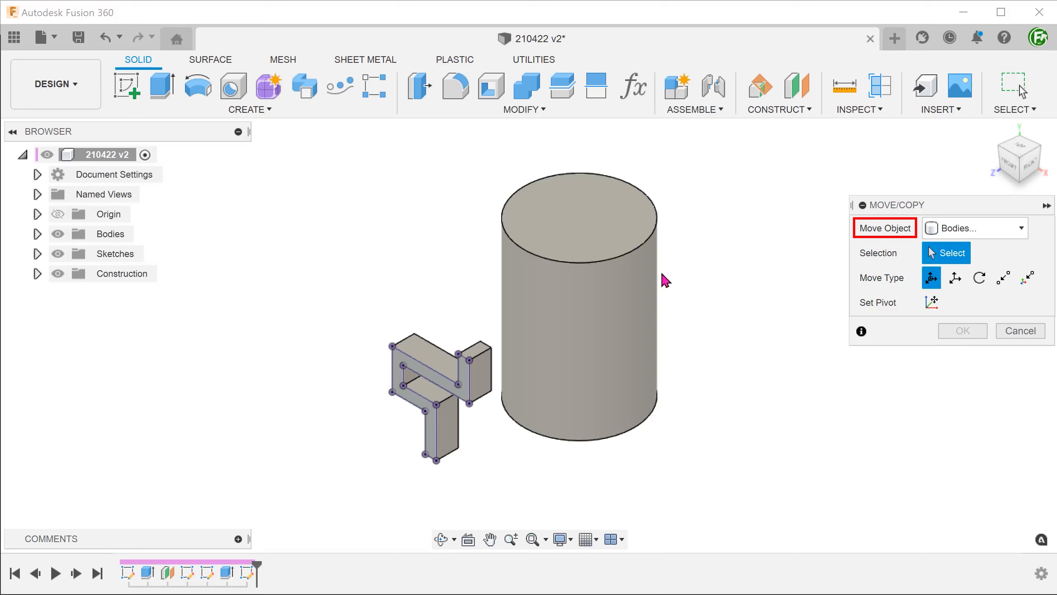
pyautogui.click(577, 303)
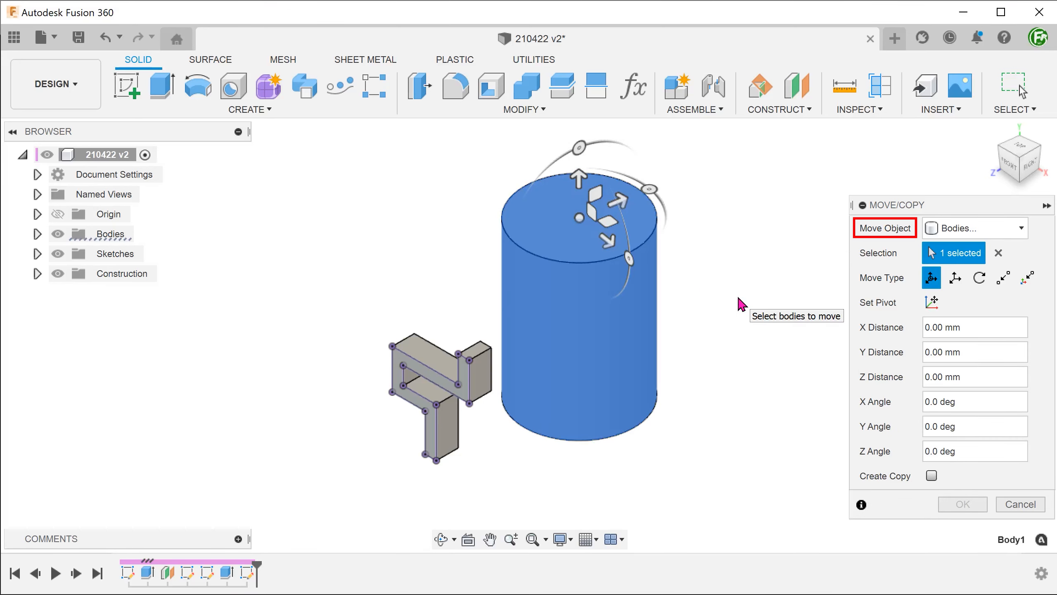
pyautogui.click(931, 476)
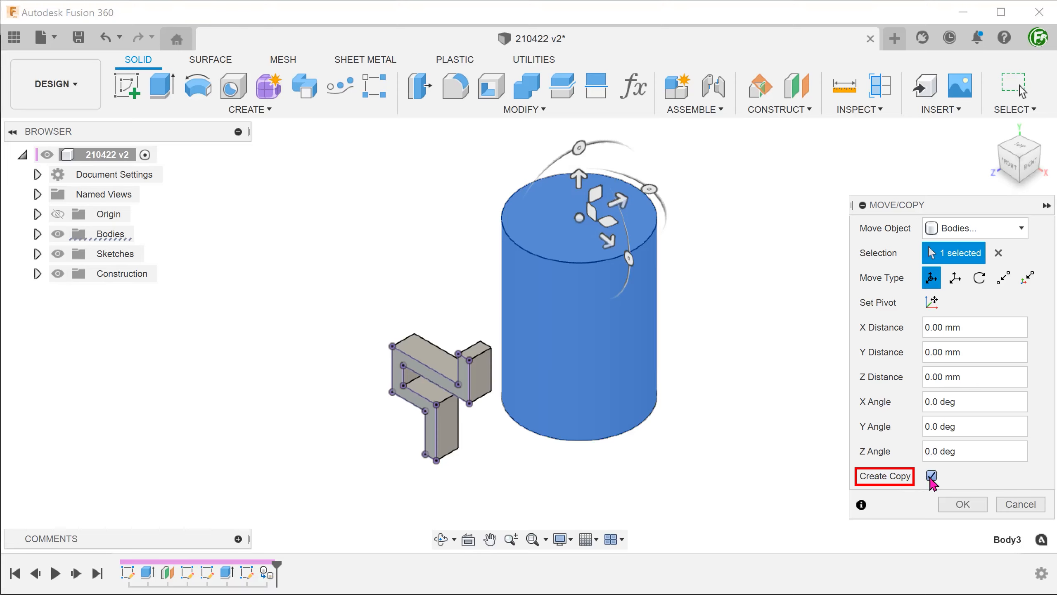
pyautogui.click(932, 476)
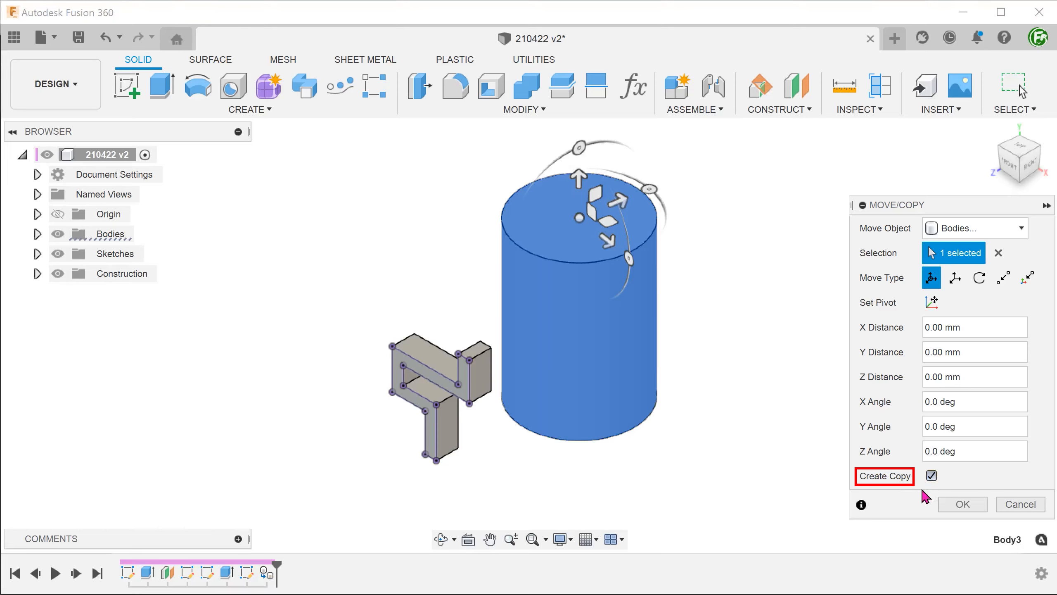
pyautogui.click(963, 504)
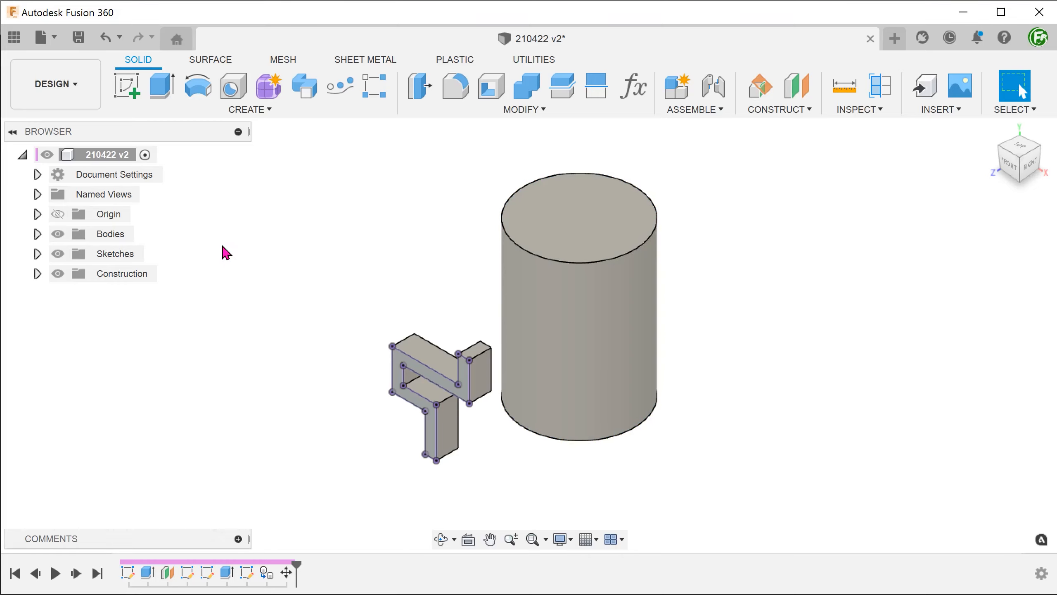
pyautogui.moveTo(42, 239)
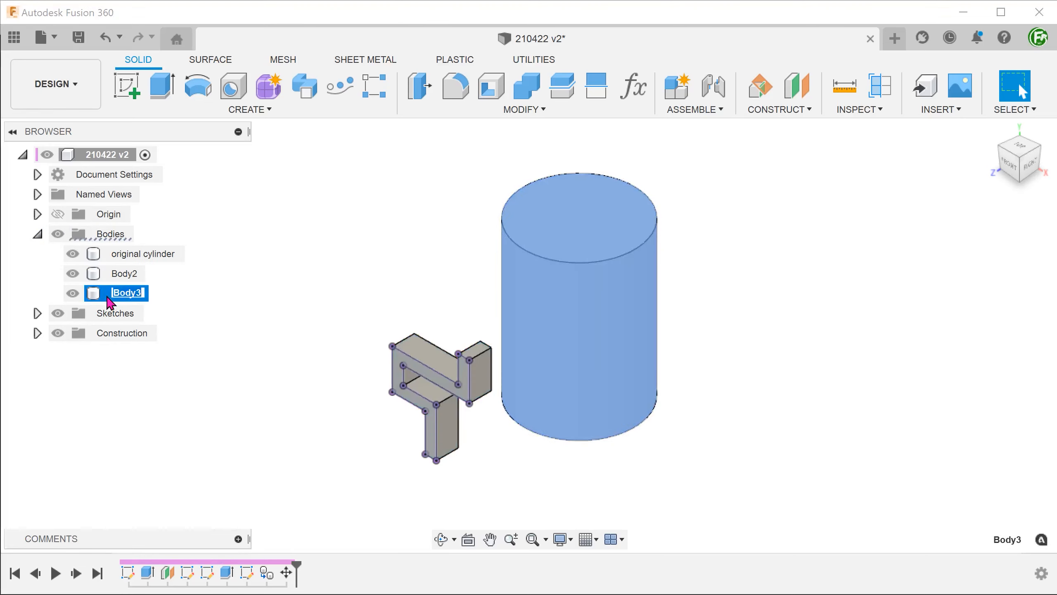
# Rename the new body 'copy cylinder' and hide 'original cylinder' and Body2.
pyautogui.write('copy cylinder')
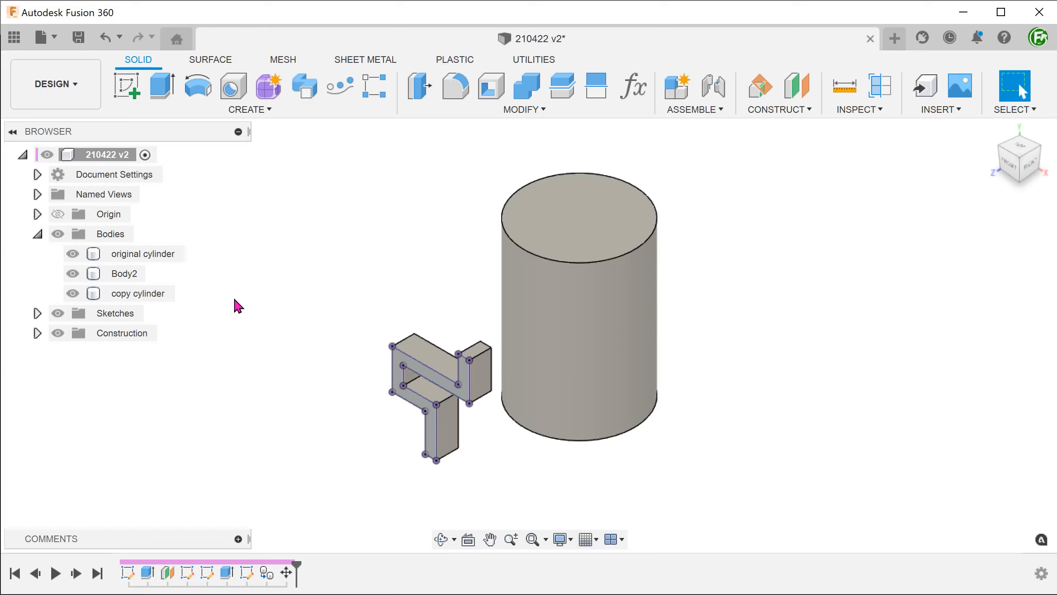
pyautogui.click(72, 254)
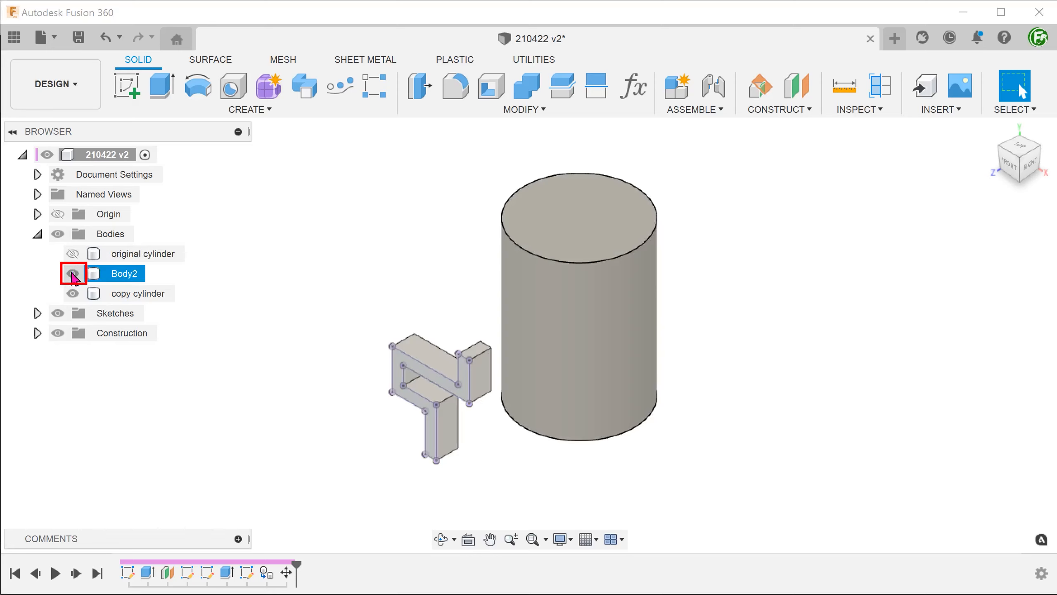
pyautogui.click(72, 273)
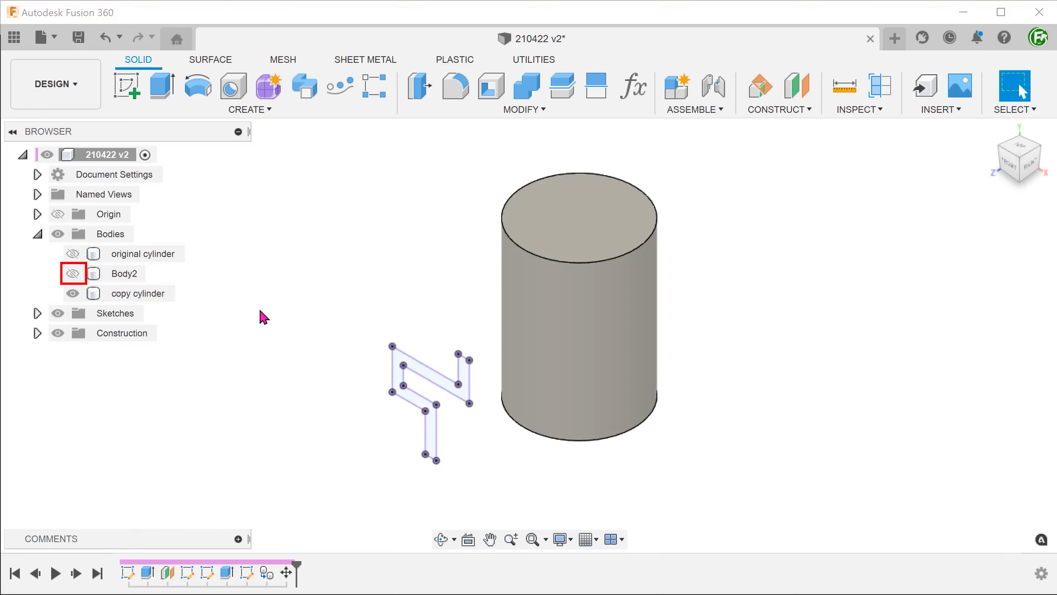
pyautogui.click(72, 274)
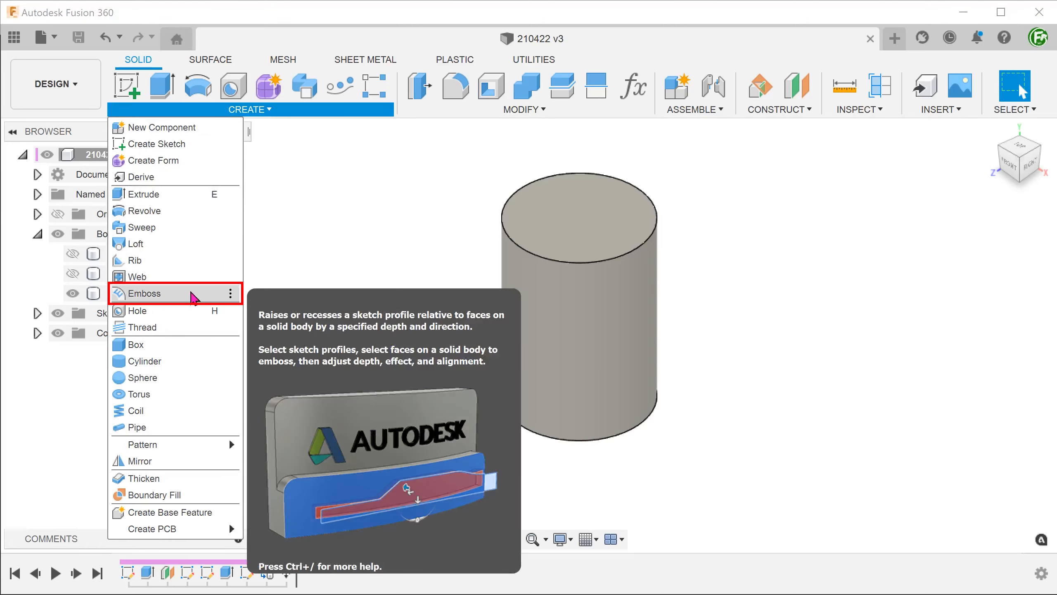
# Emboss the closed zig-zag profile onto the copy cylinder's face as a raised 2 mm strip.
pyautogui.click(143, 293)
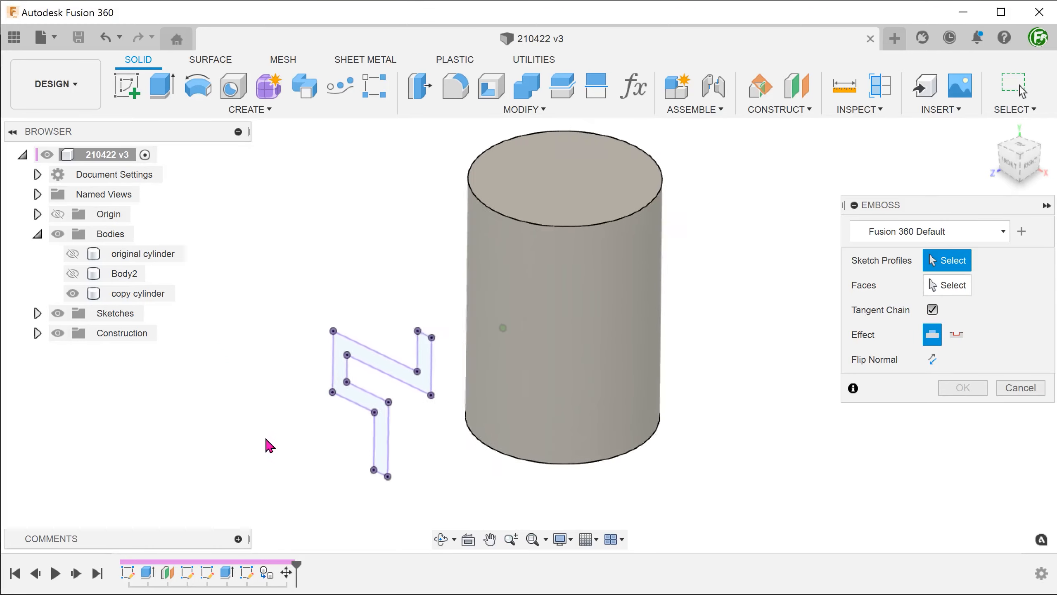
pyautogui.click(368, 368)
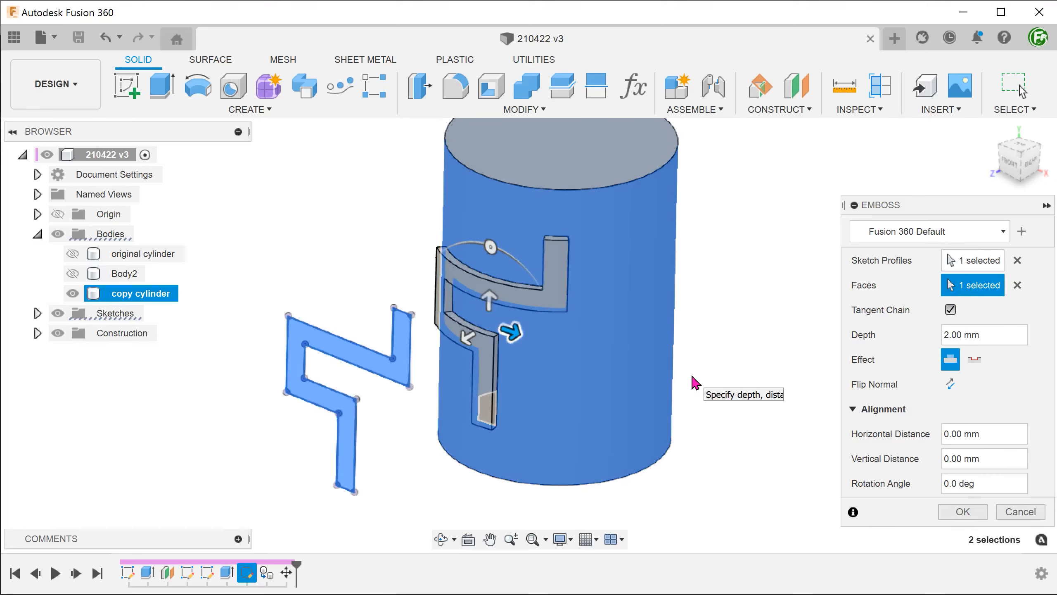
pyautogui.click(962, 511)
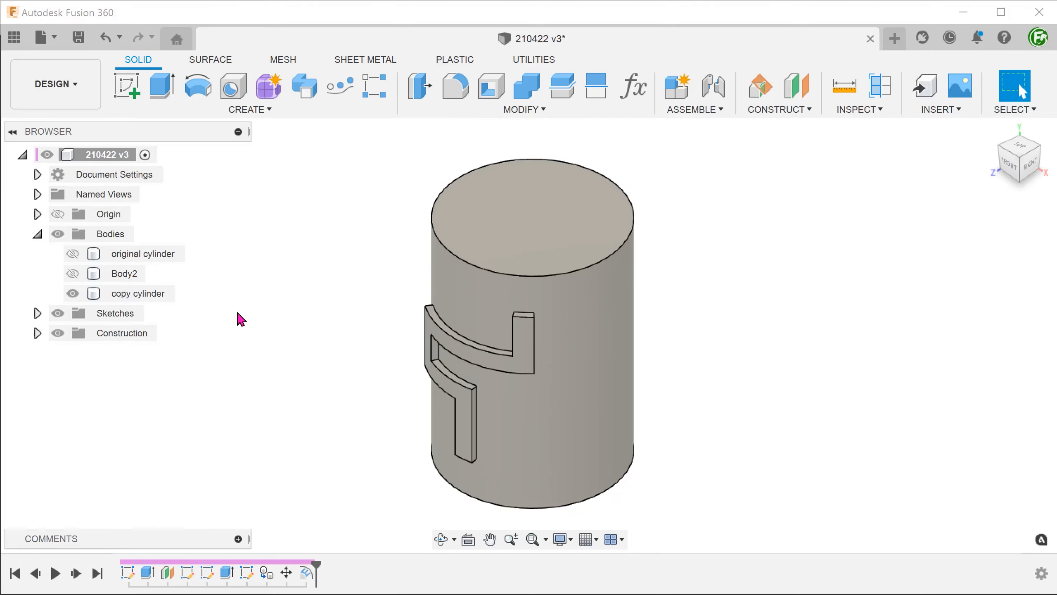
pyautogui.click(38, 313)
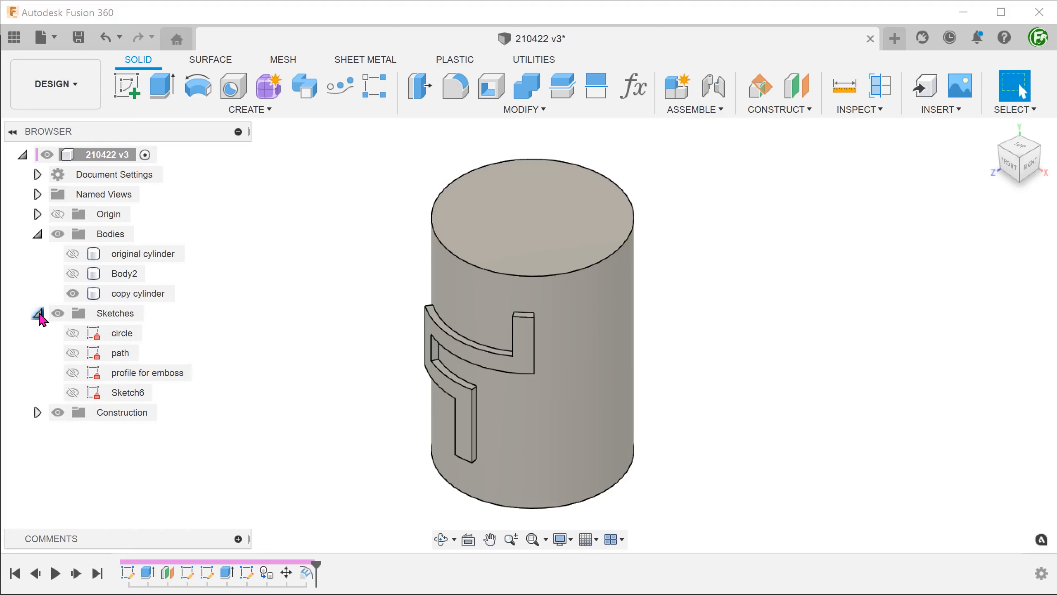
pyautogui.click(72, 353)
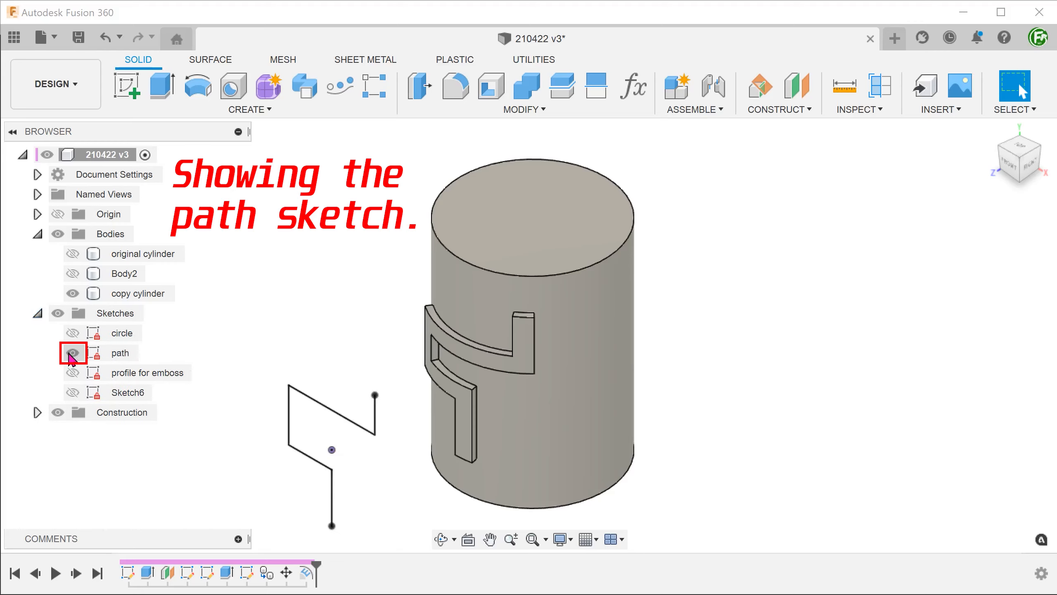
pyautogui.click(72, 352)
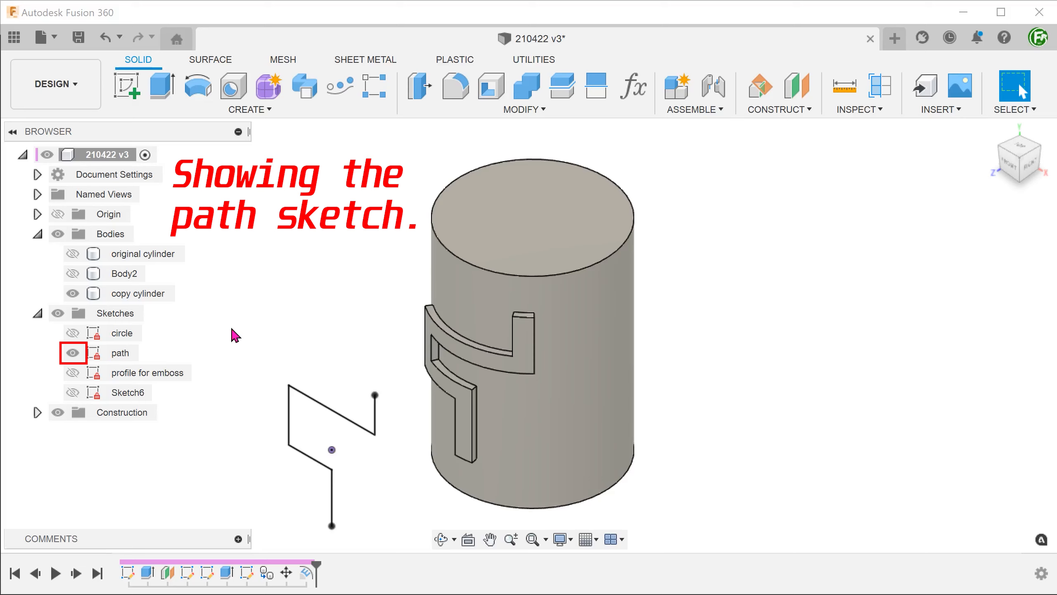
pyautogui.click(860, 108)
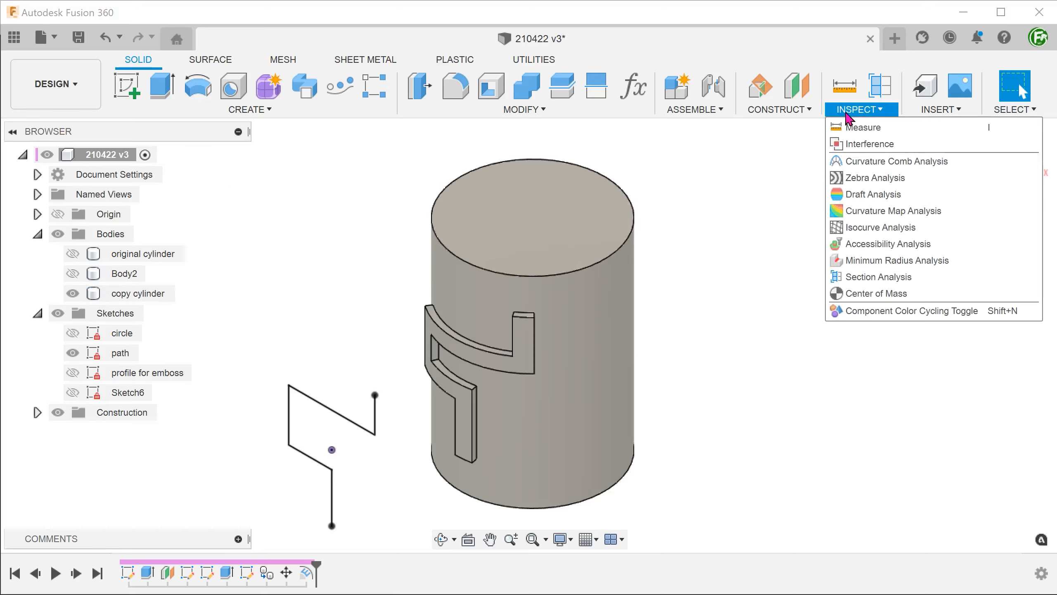
pyautogui.moveTo(877, 127)
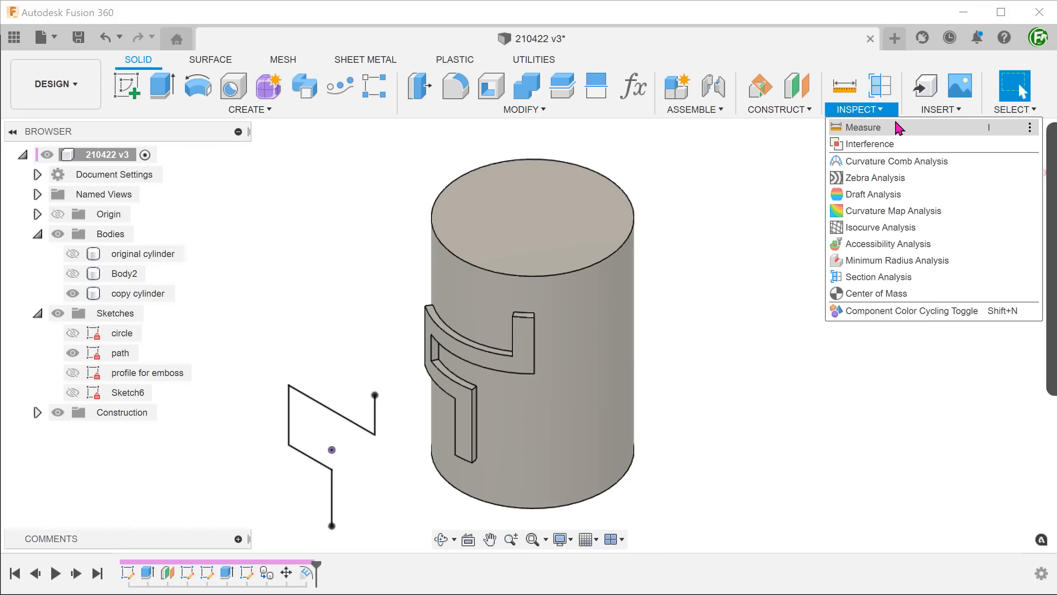
pyautogui.click(864, 127)
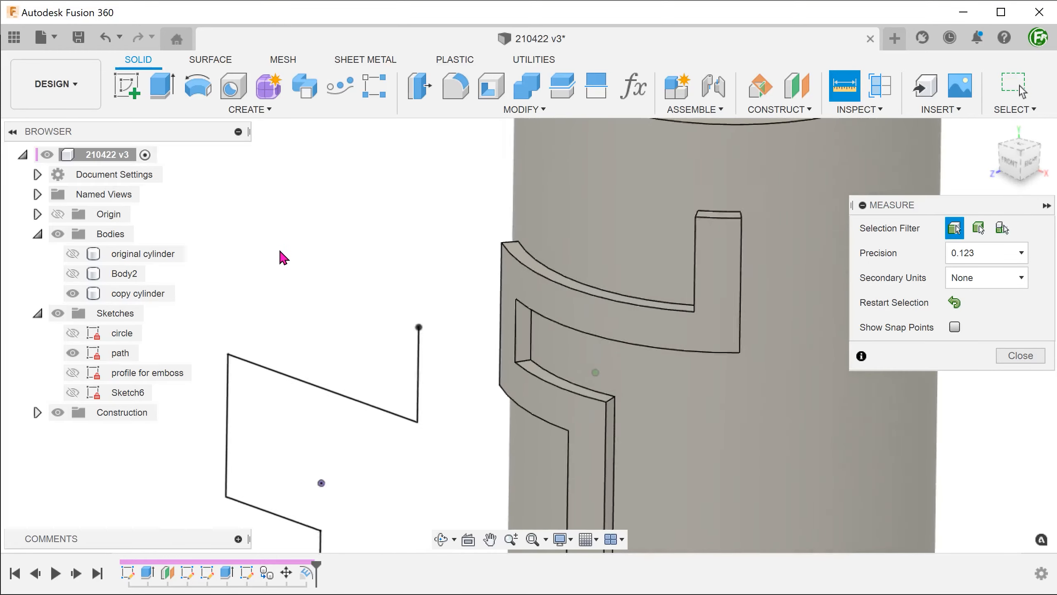
pyautogui.click(296, 376)
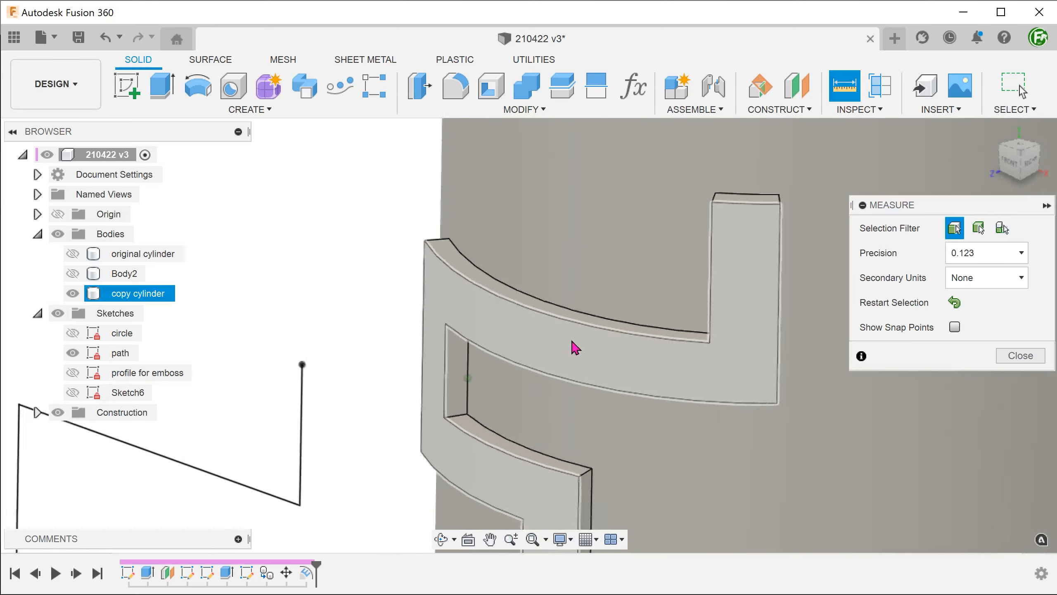
pyautogui.click(573, 331)
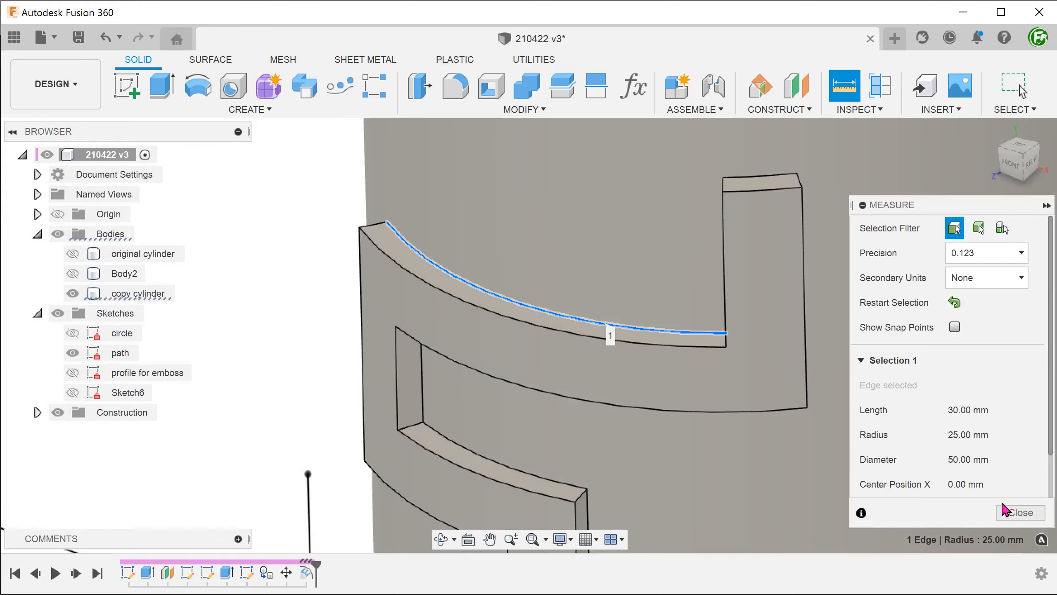
pyautogui.click(1020, 513)
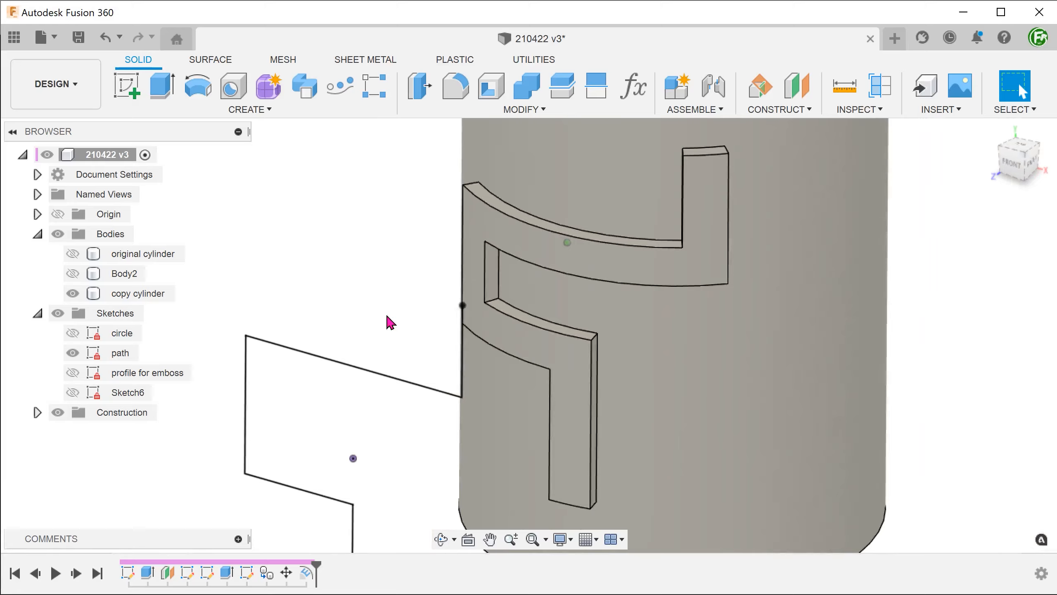
pyautogui.click(119, 352)
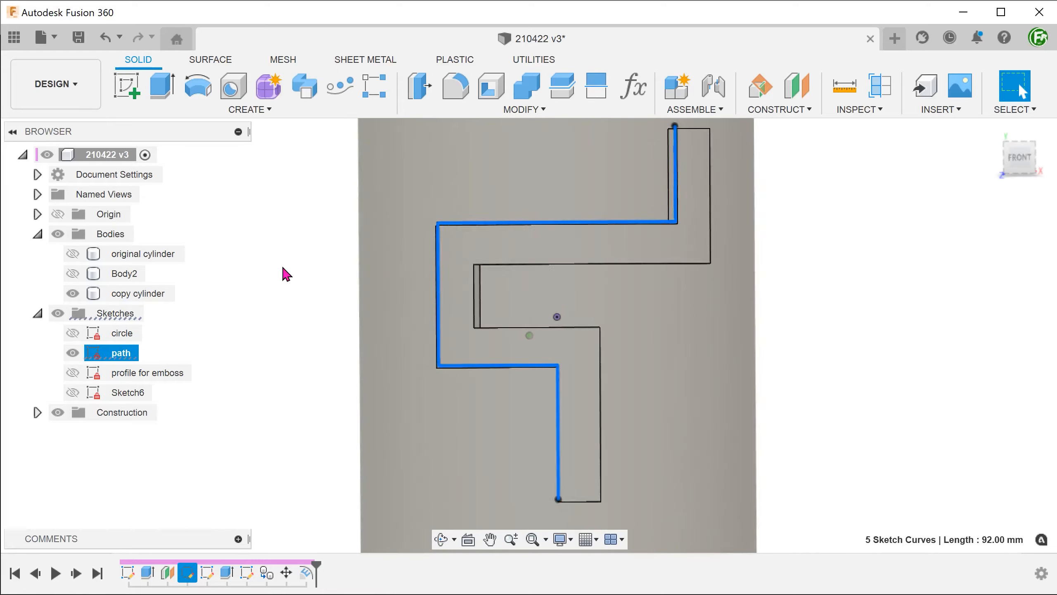
pyautogui.click(72, 352)
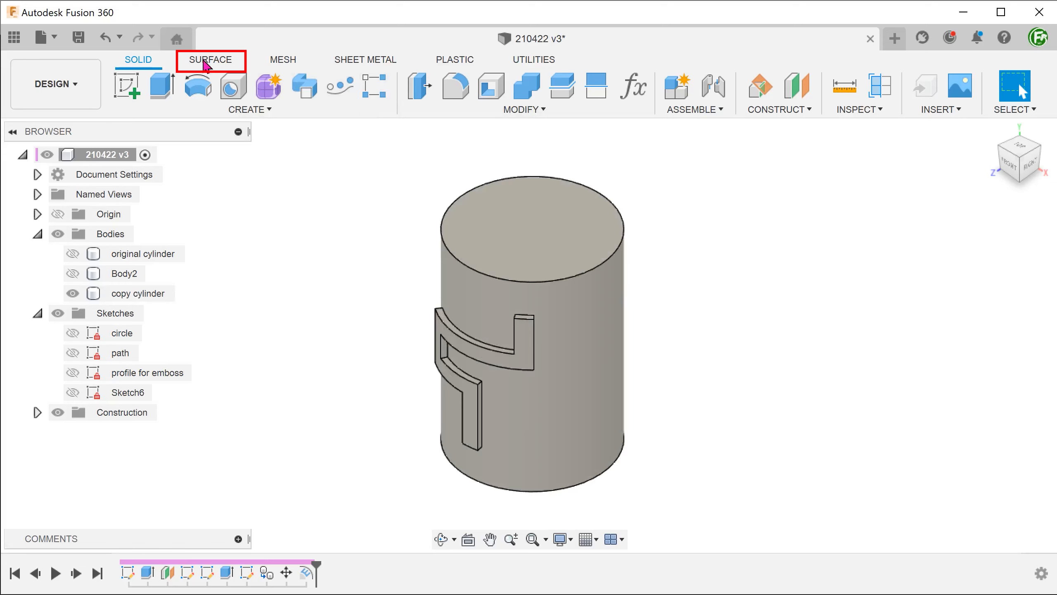
# Start a Ruled surface from the raised strip's edge chain and view the model in wireframe.
pyautogui.click(211, 60)
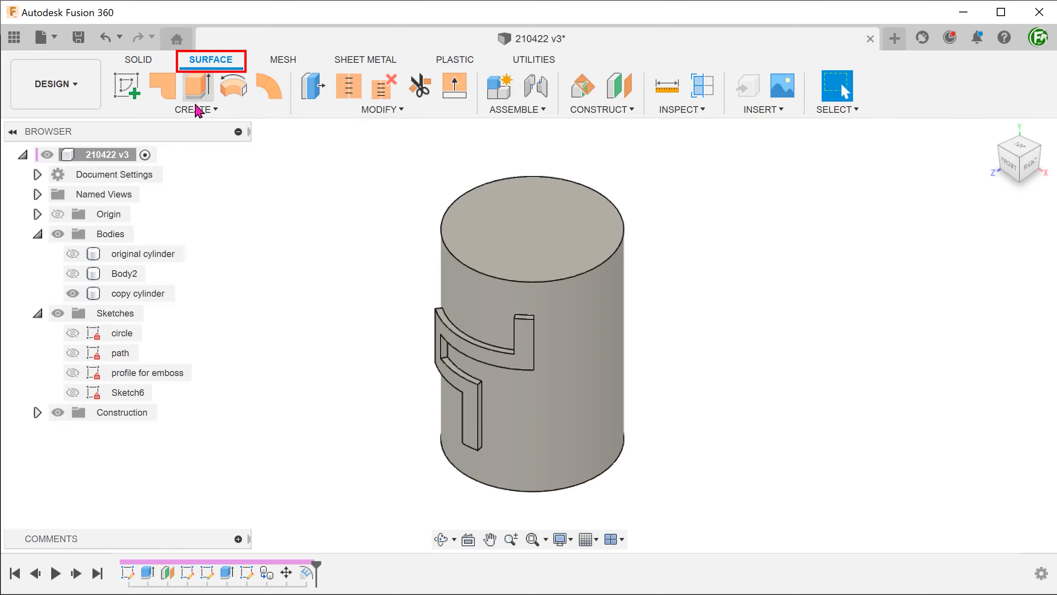
pyautogui.click(196, 109)
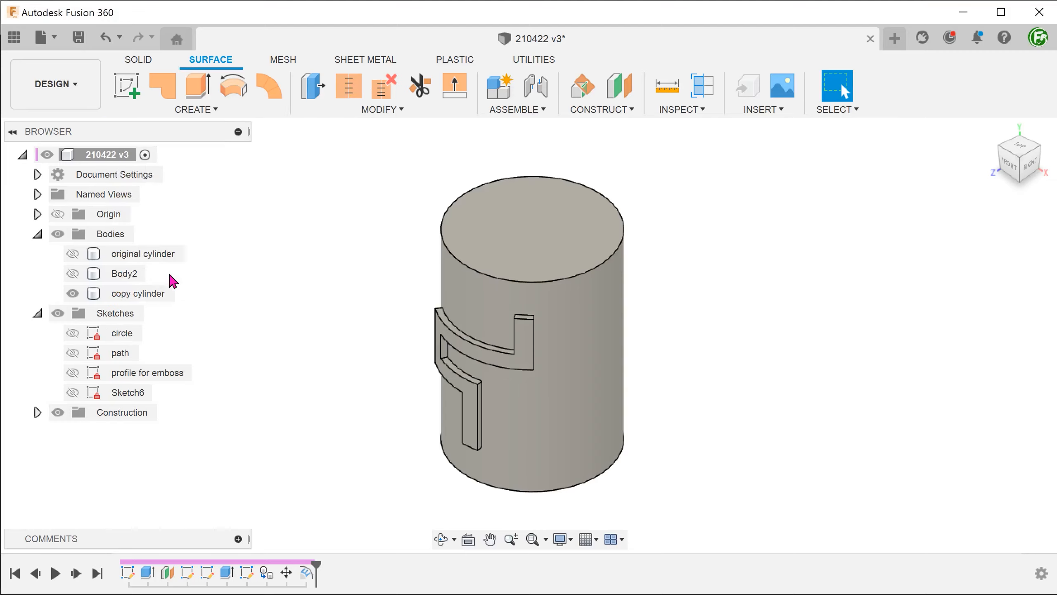
pyautogui.click(269, 86)
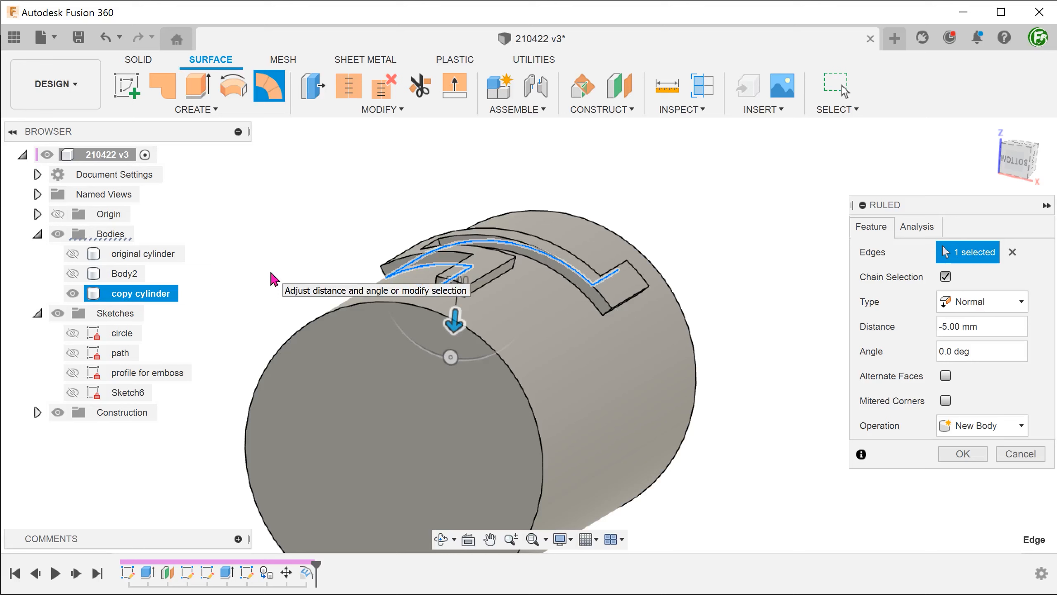
pyautogui.press('ctrl+7')
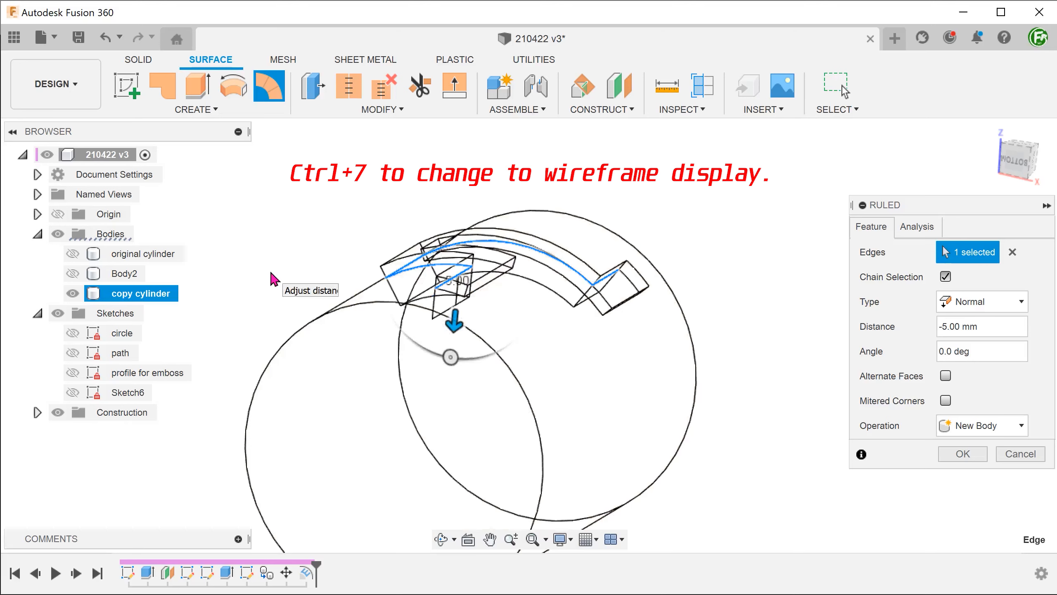
# Set the ruled surface distance to -5 mm inward, creating surface Body4.
pyautogui.moveTo(453, 321); pyautogui.dragTo(454, 343)
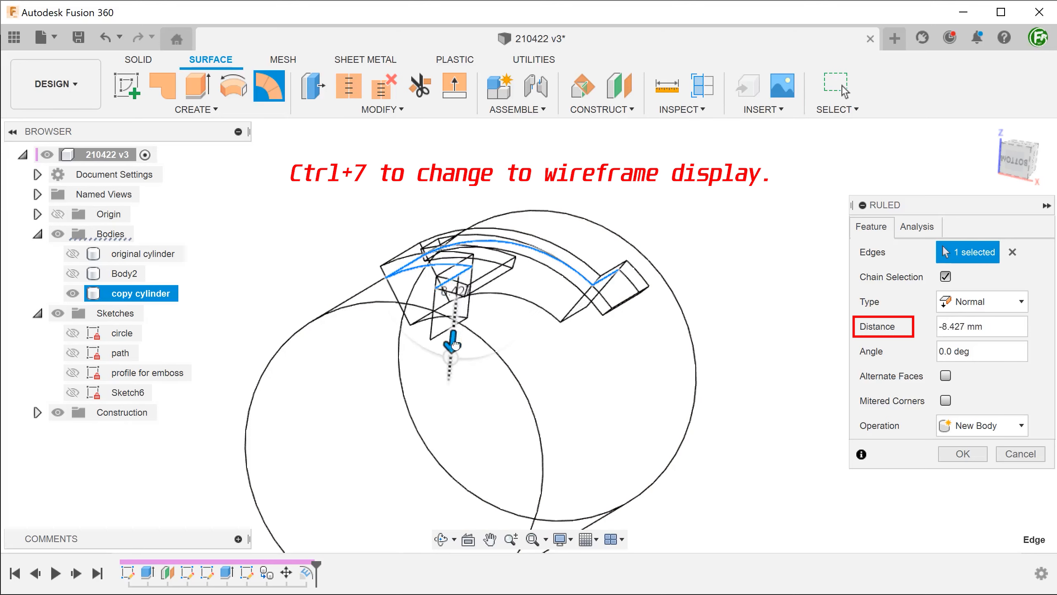
pyautogui.moveTo(453, 345); pyautogui.dragTo(455, 325)
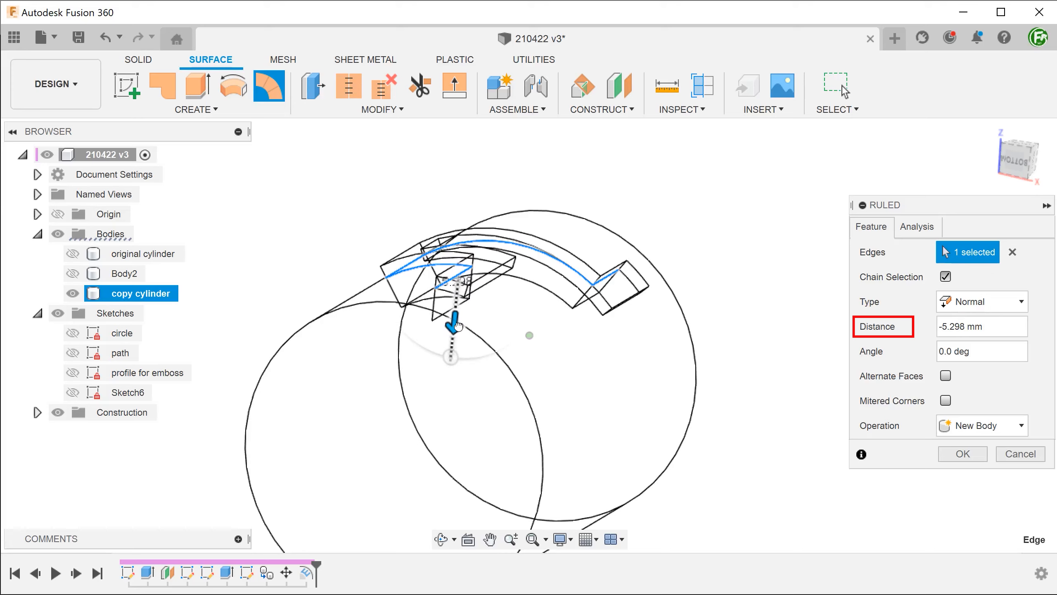
pyautogui.moveTo(455, 327); pyautogui.dragTo(456, 340)
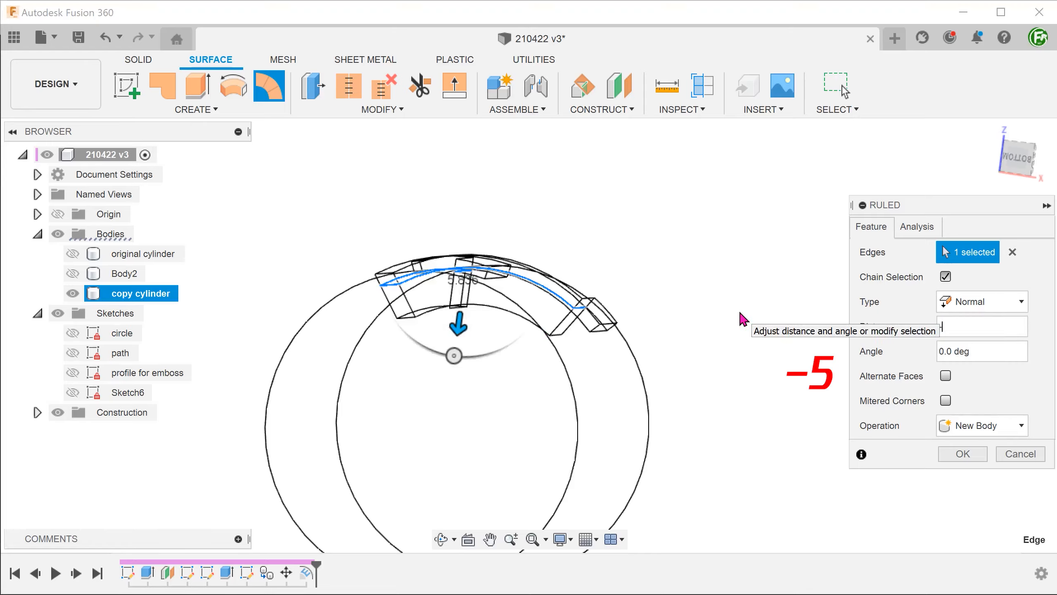
pyautogui.write('-5')
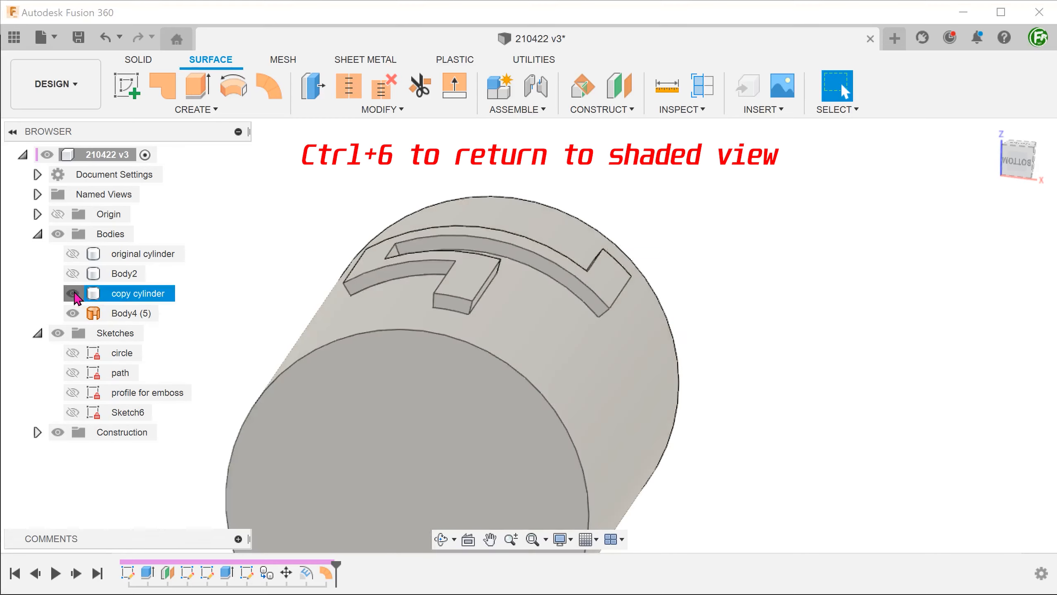
pyautogui.click(73, 293)
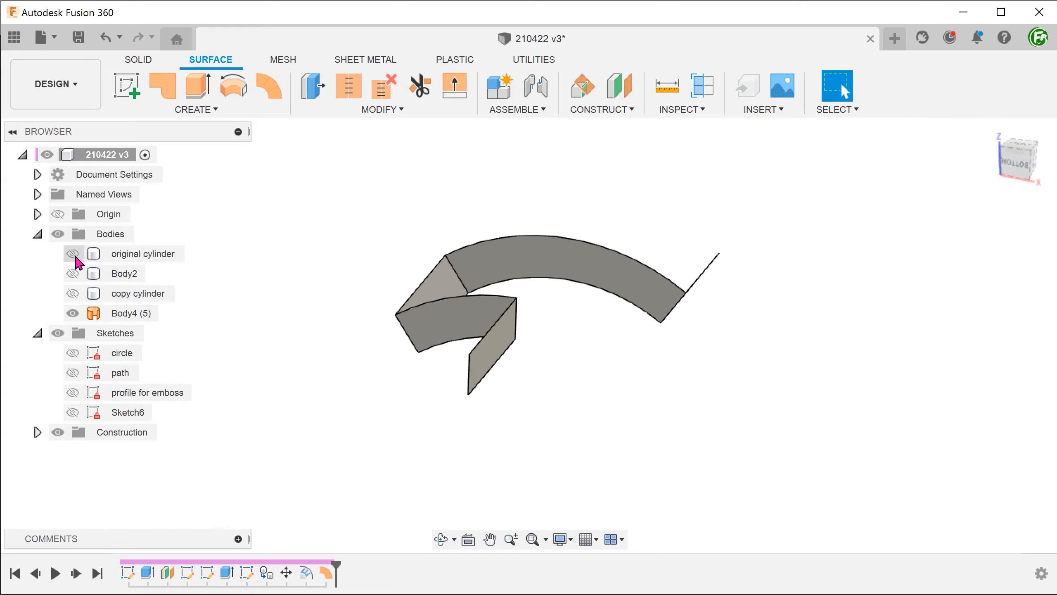
pyautogui.click(72, 253)
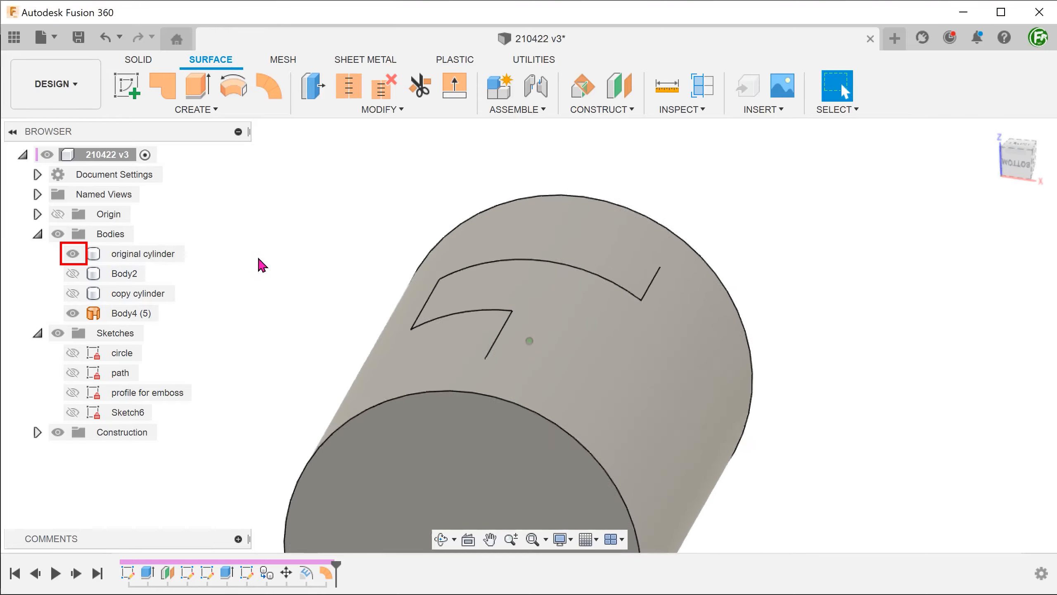
pyautogui.click(130, 312)
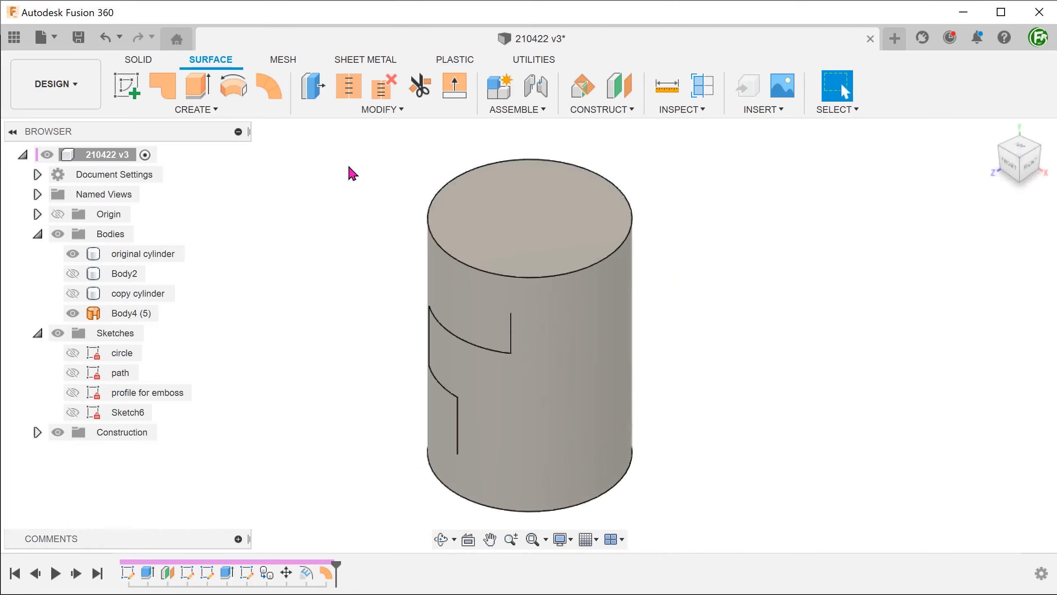
pyautogui.moveTo(318, 161)
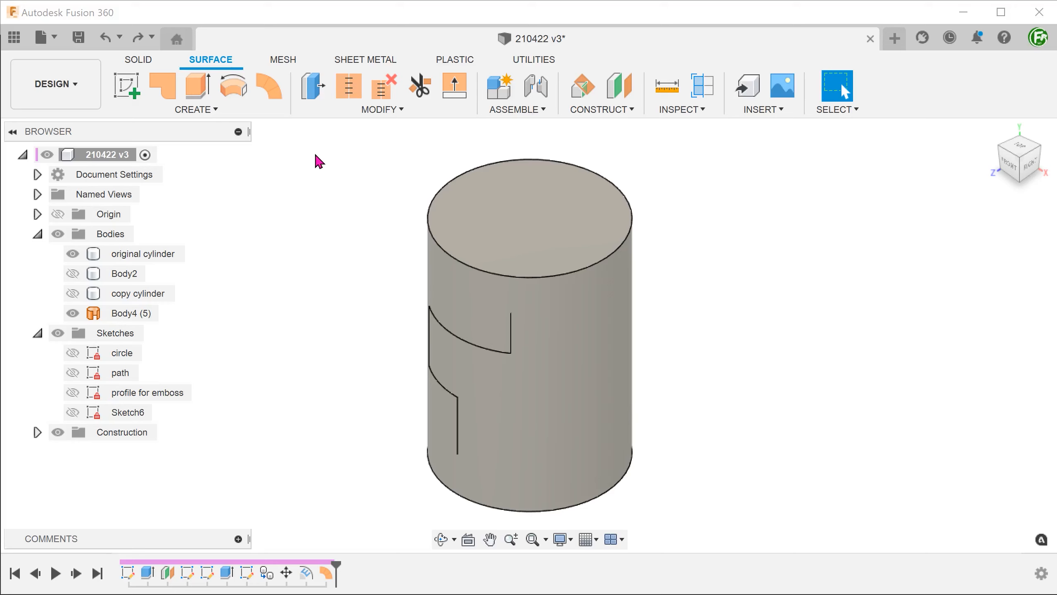
# Thicken Body4's face symmetrically by 2.5 mm as a Cut, carving a 5 mm wide groove.
pyautogui.click(197, 93)
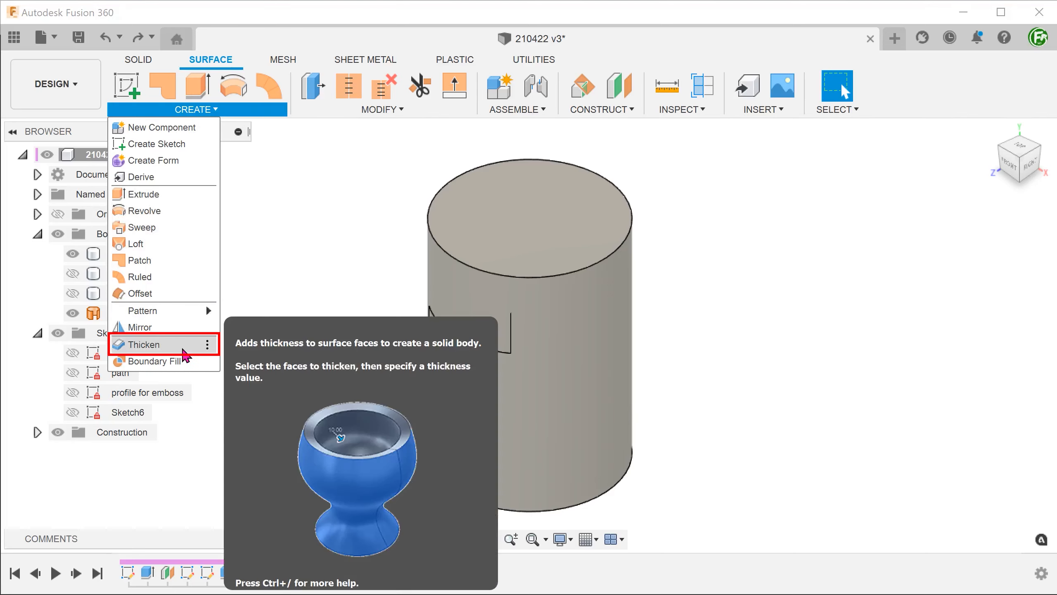
pyautogui.click(141, 343)
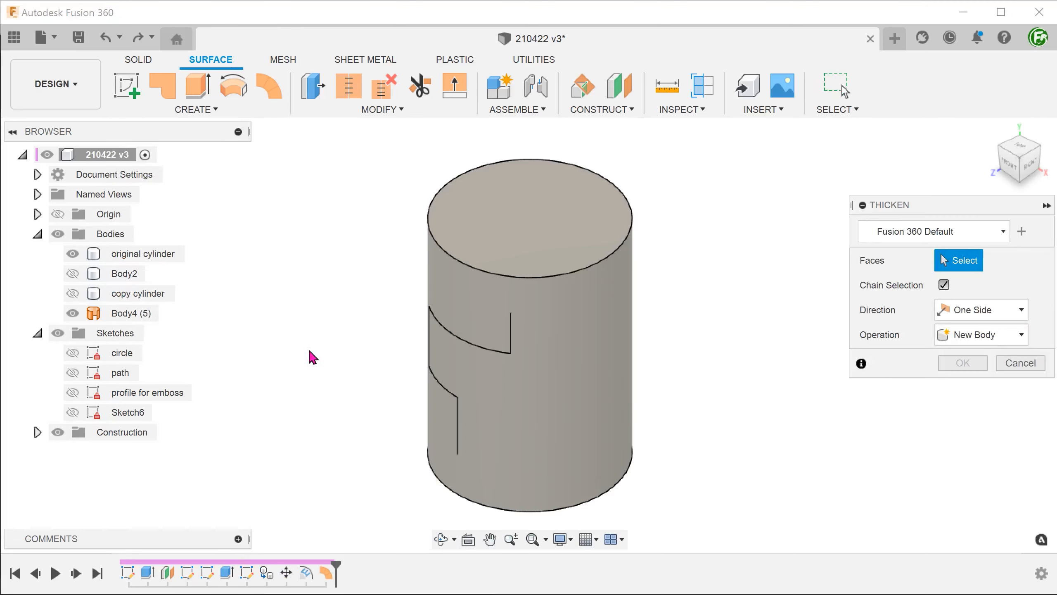
pyautogui.click(481, 343)
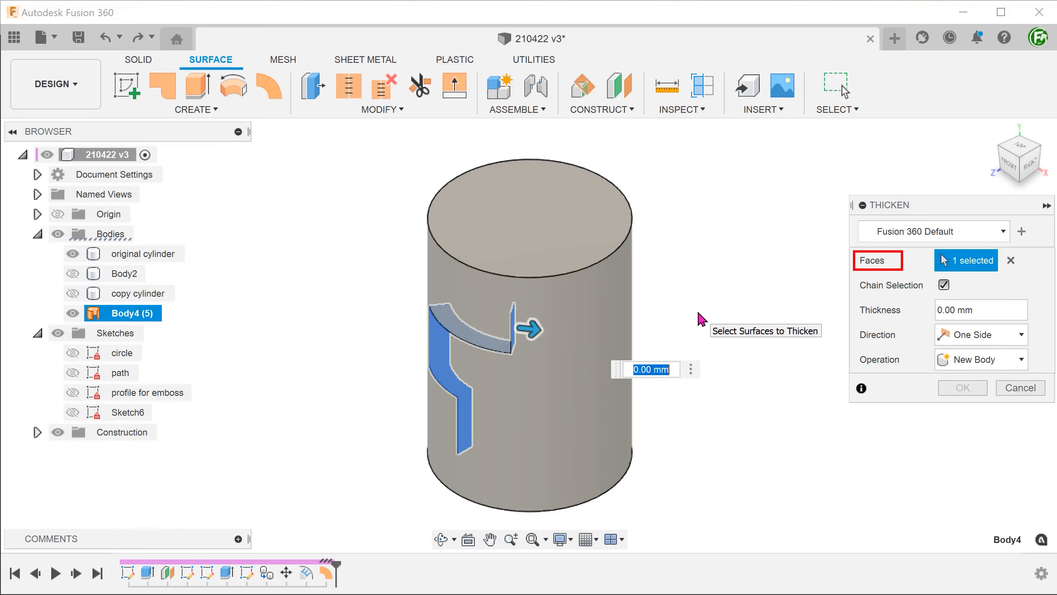
pyautogui.click(978, 334)
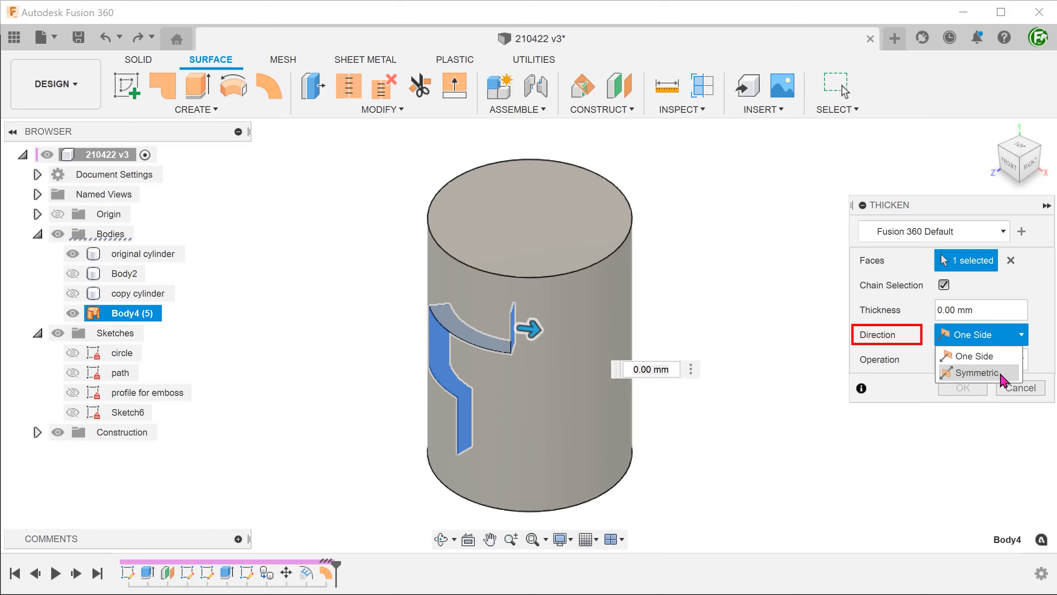
pyautogui.click(978, 372)
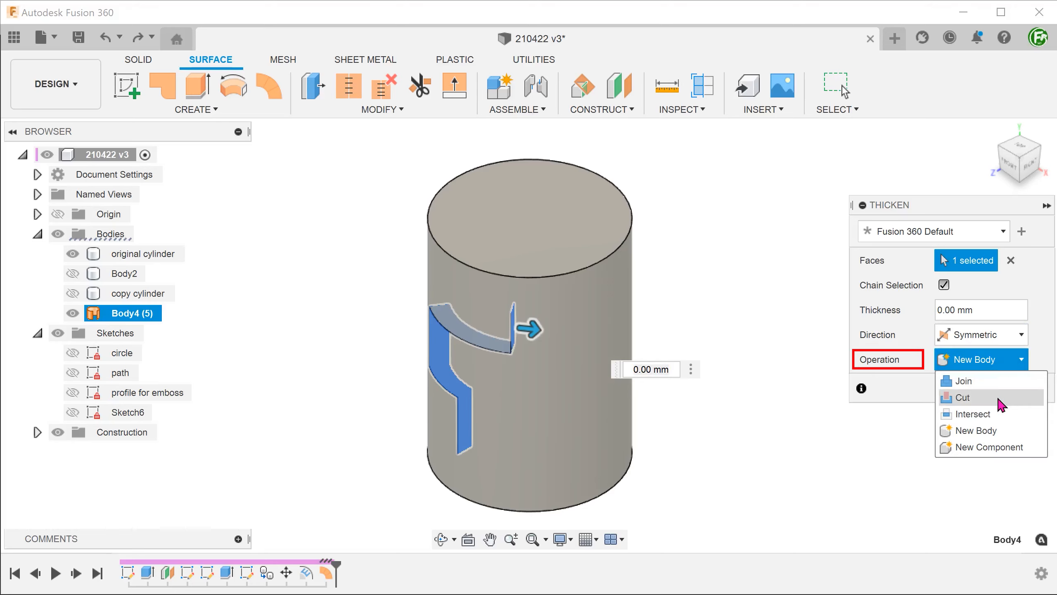
pyautogui.click(960, 397)
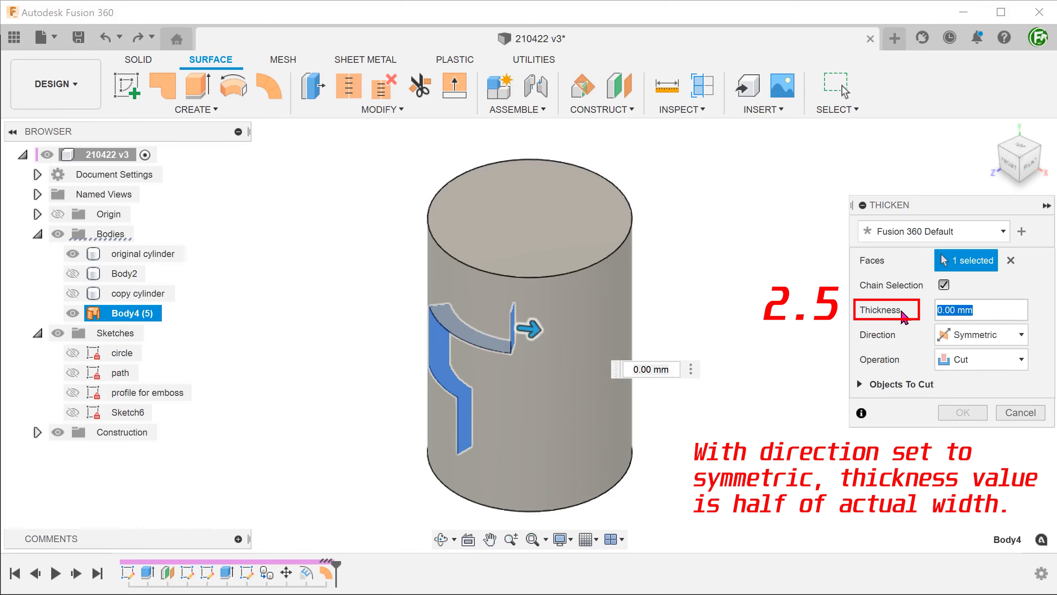
pyautogui.write('2.5')
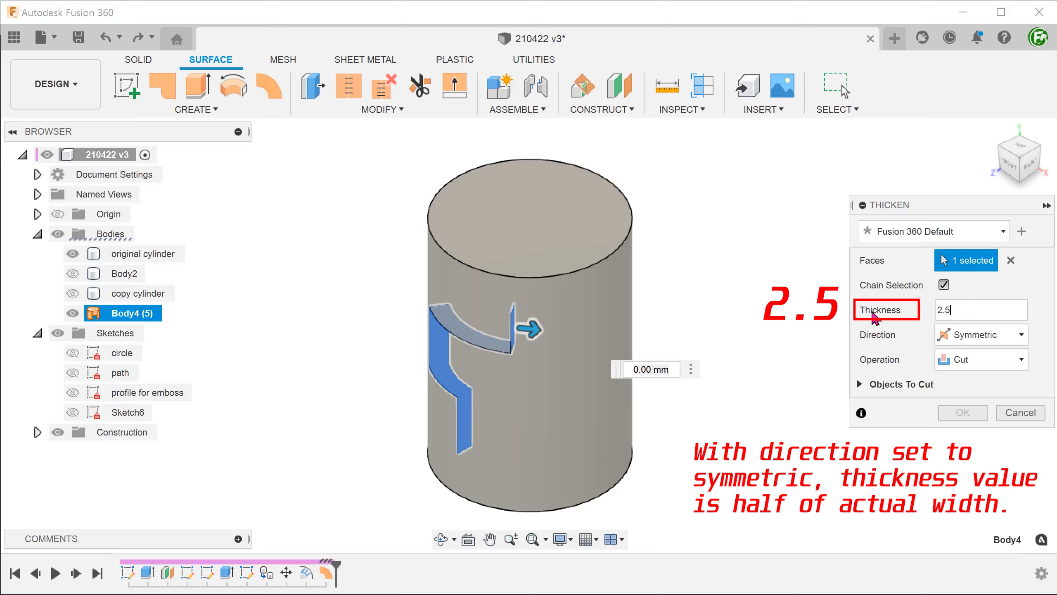
pyautogui.write('2.5')
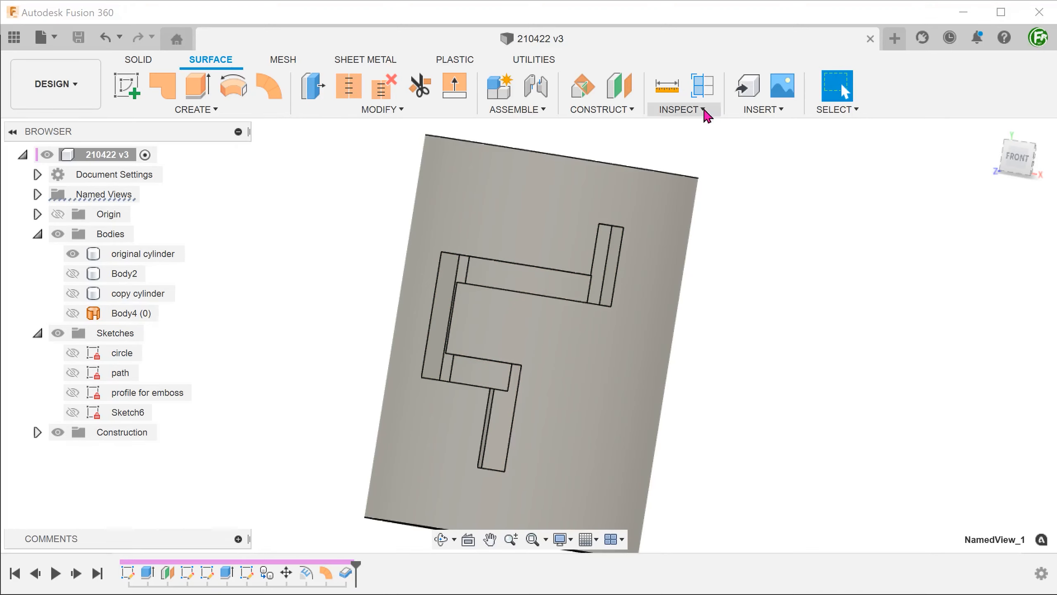
pyautogui.click(702, 85)
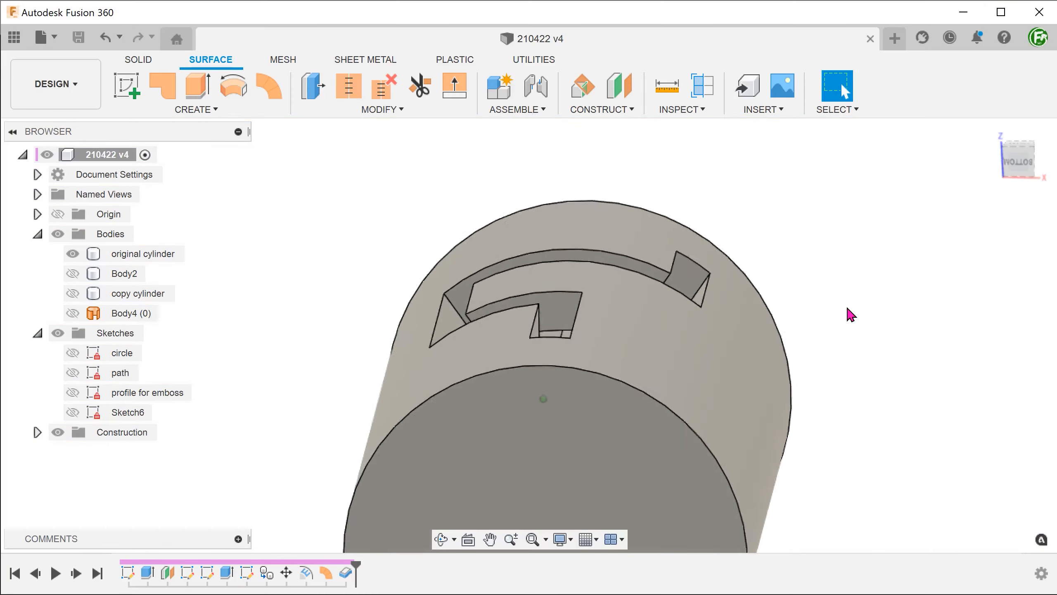
pyautogui.click(142, 253)
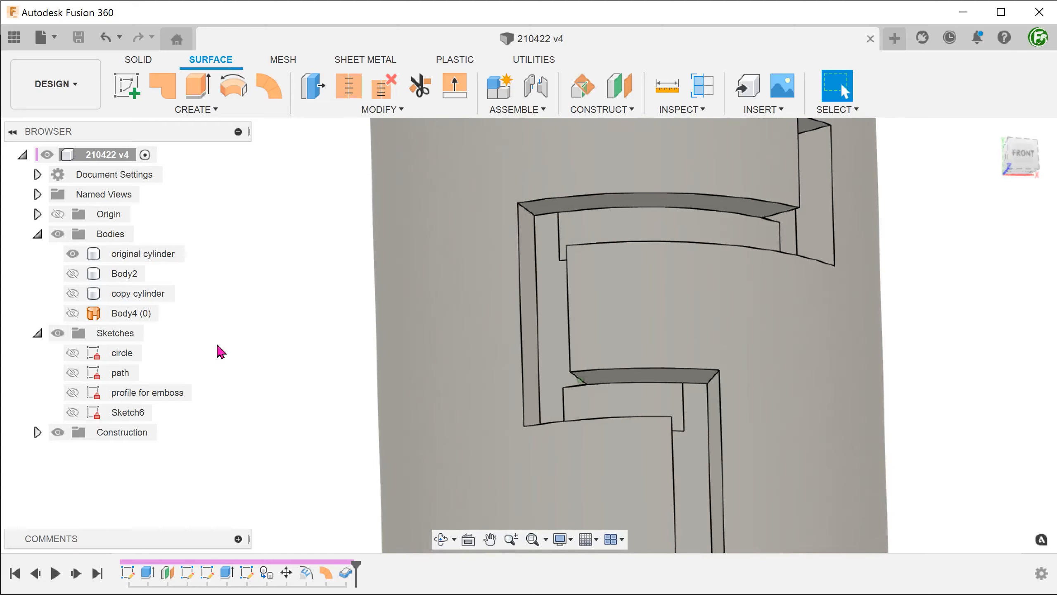
pyautogui.click(598, 398)
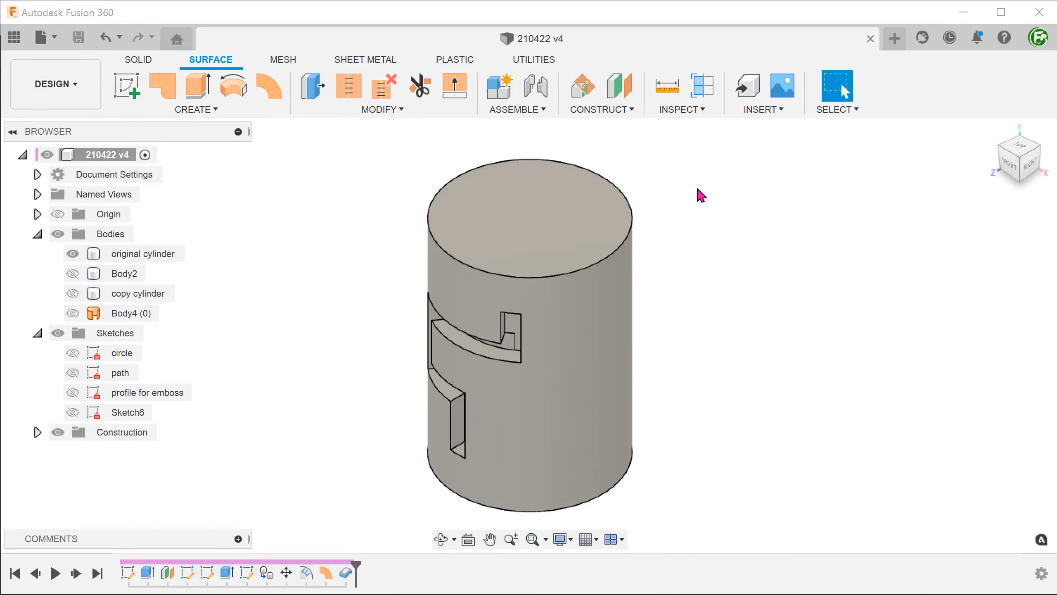
# Sketch a Ø40 center circle on the cylinder's mid plane and finish Sketch7.
pyautogui.rightClick(699, 195)
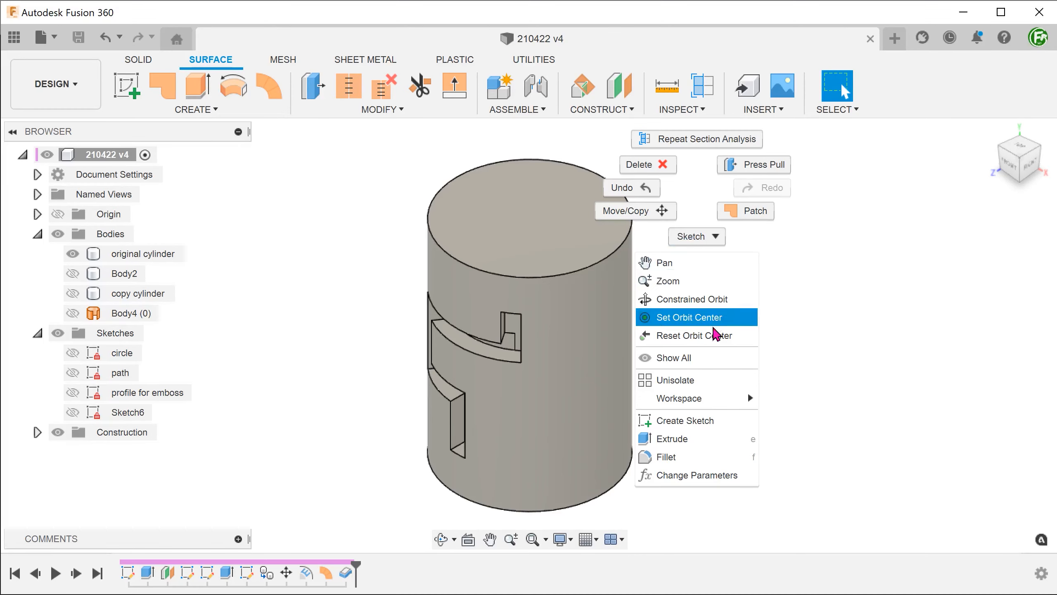
pyautogui.click(685, 420)
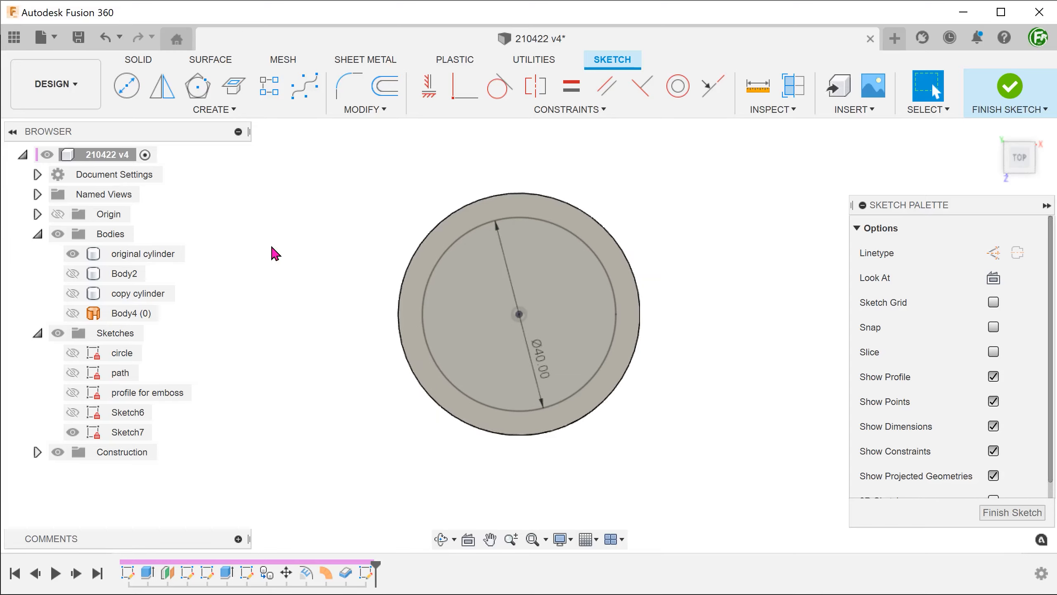
pyautogui.click(1010, 92)
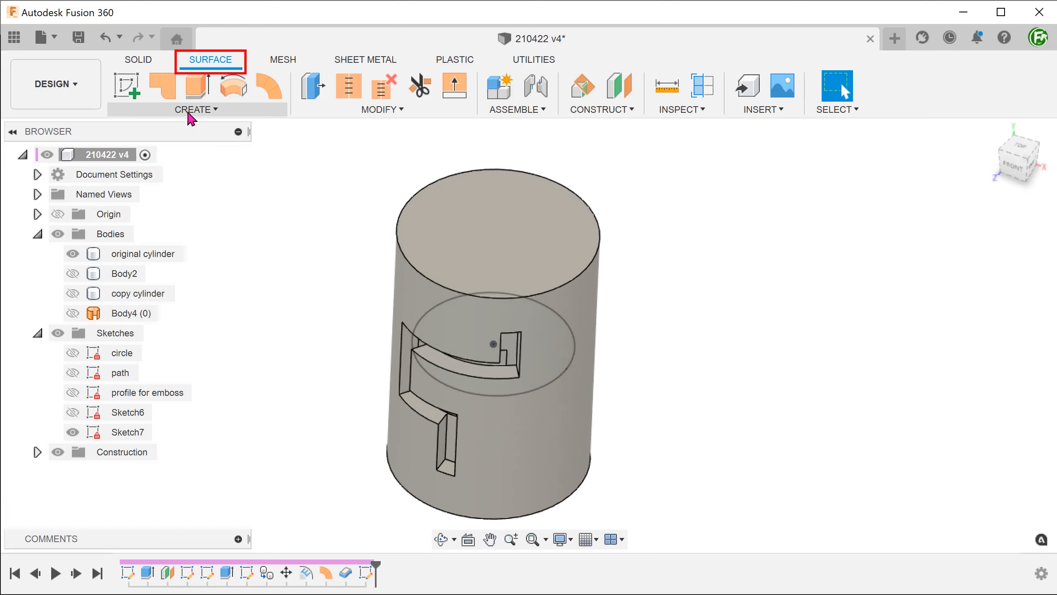
# Extrude the Sketch7 circle symmetrically about 45 mm into a cylindrical surface past both ends.
pyautogui.click(196, 108)
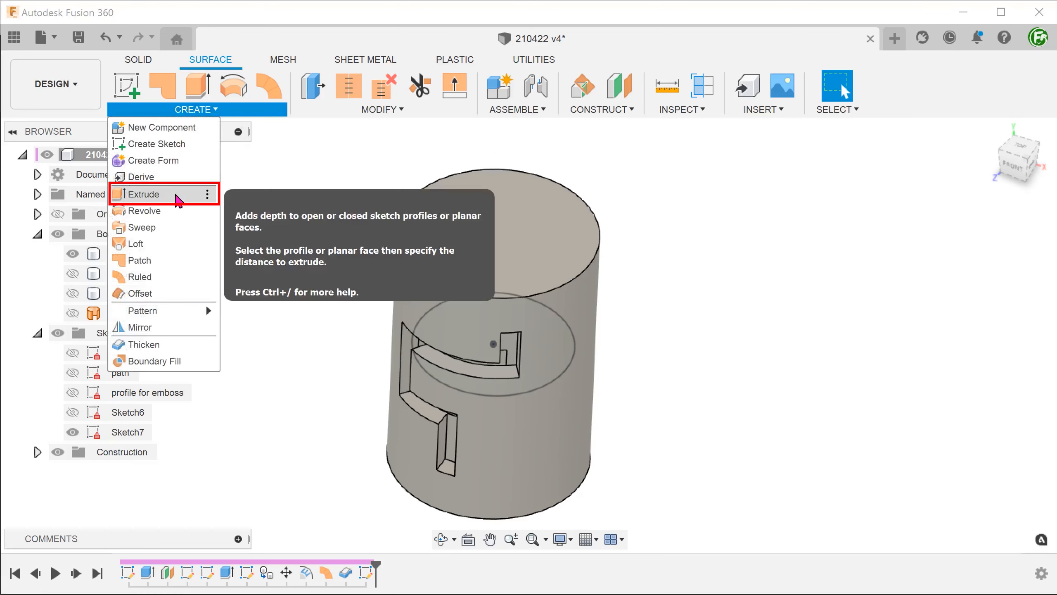
pyautogui.click(142, 194)
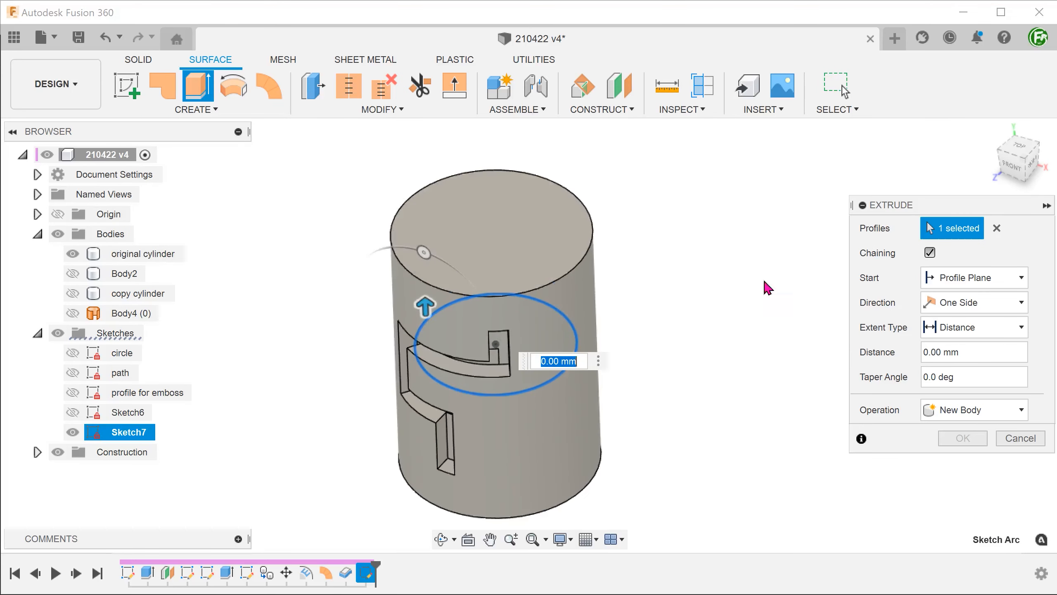
pyautogui.click(973, 302)
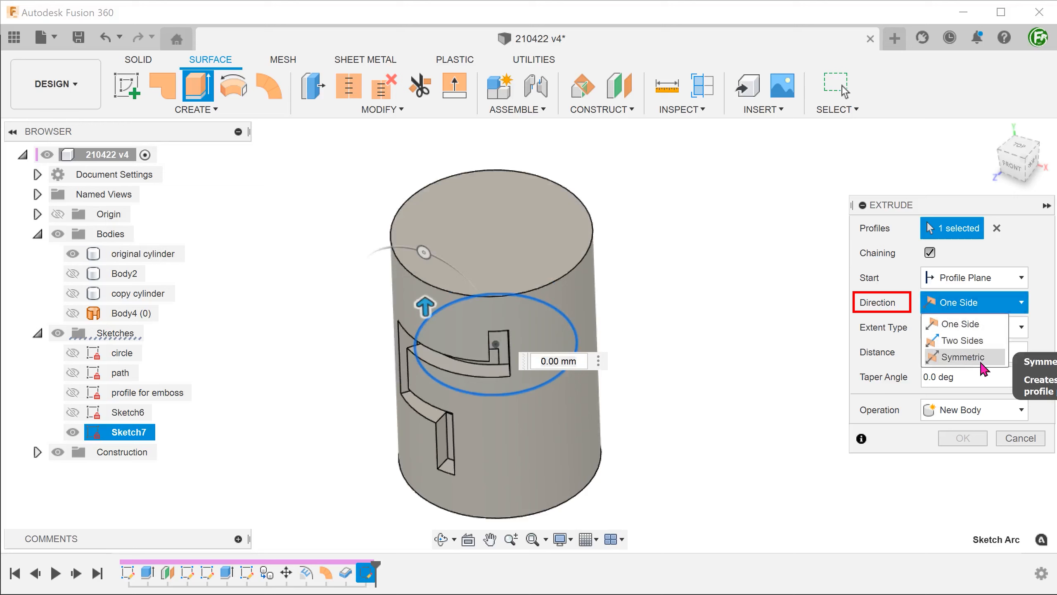
pyautogui.click(963, 357)
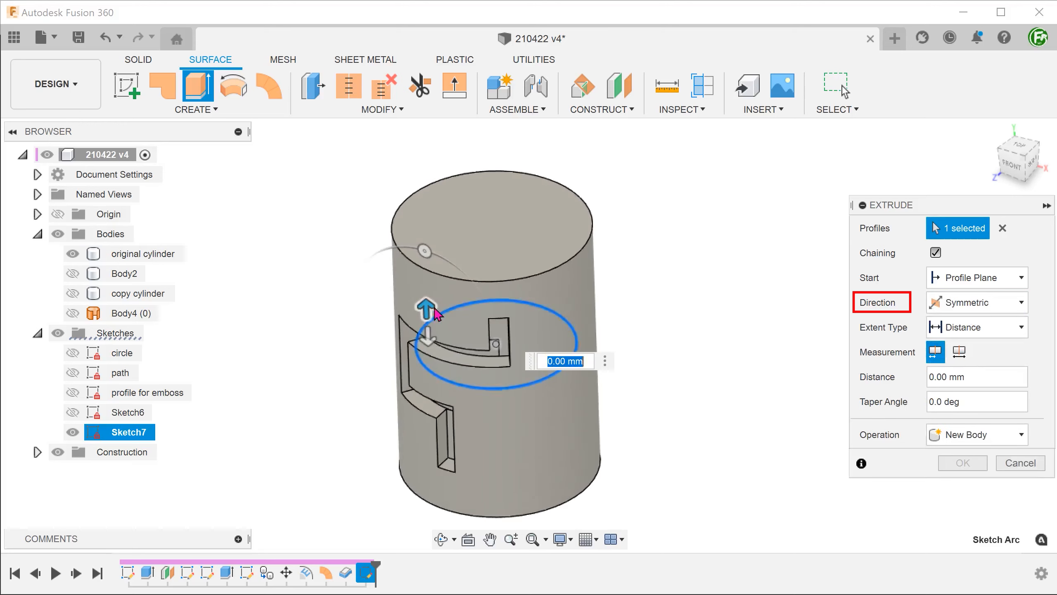
pyautogui.moveTo(424, 304); pyautogui.dragTo(421, 172)
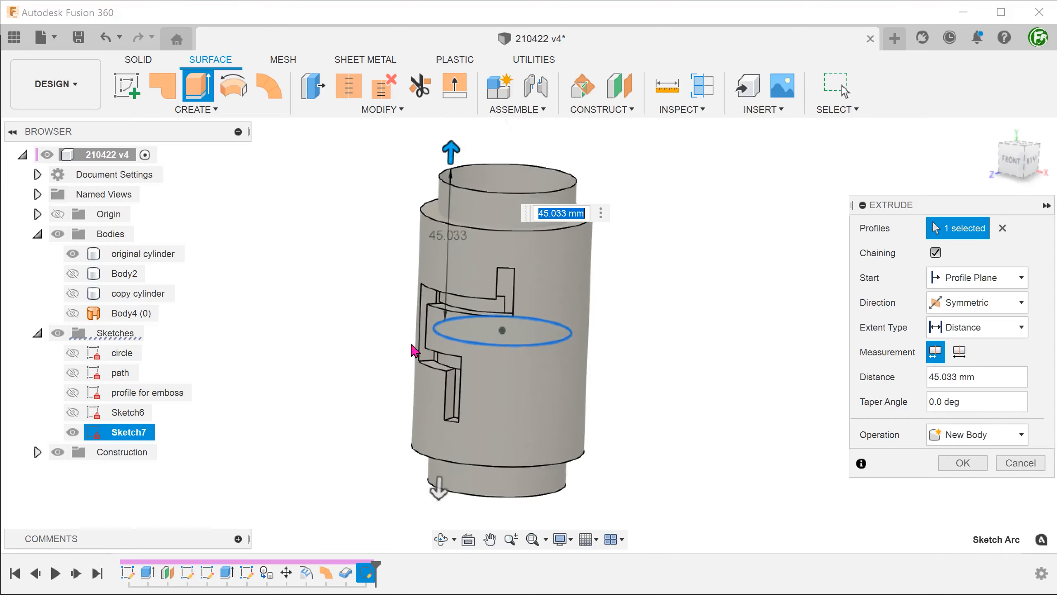
pyautogui.click(961, 463)
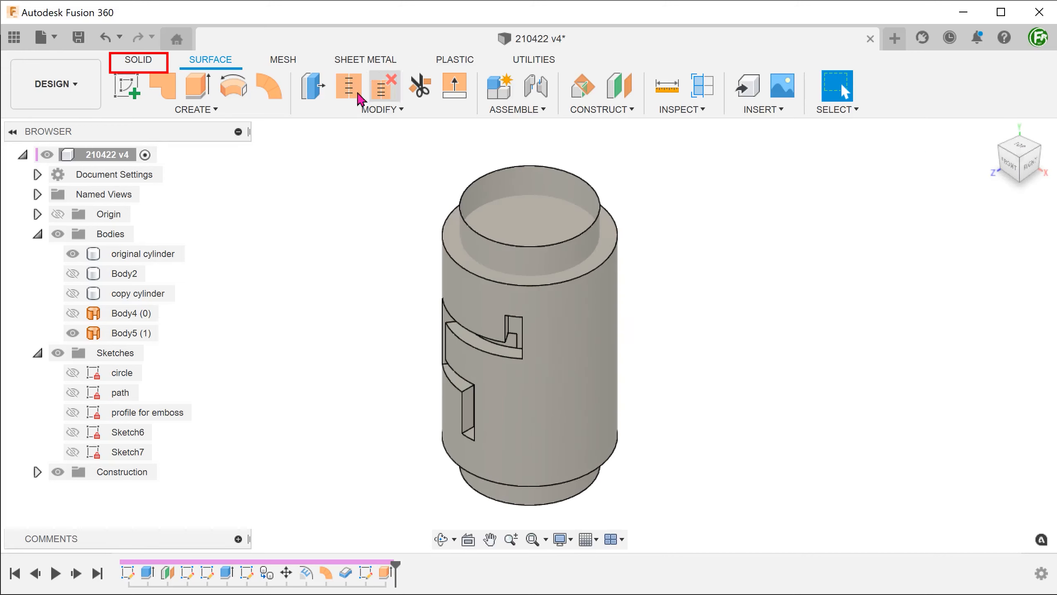
# Start Replace Face with the zig-zag groove floor as source and activate target selection.
pyautogui.click(138, 60)
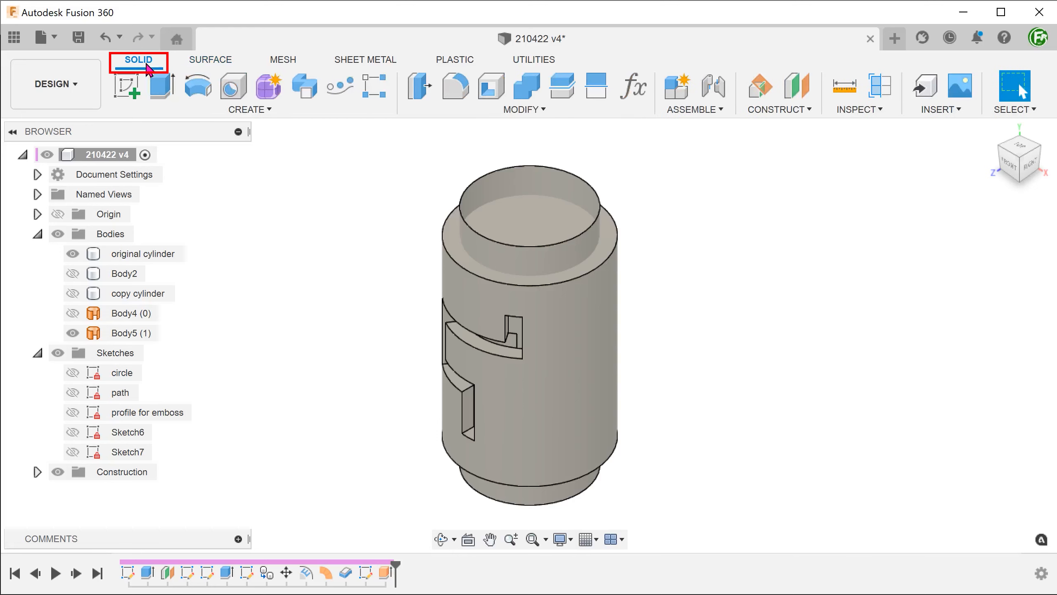
pyautogui.click(523, 108)
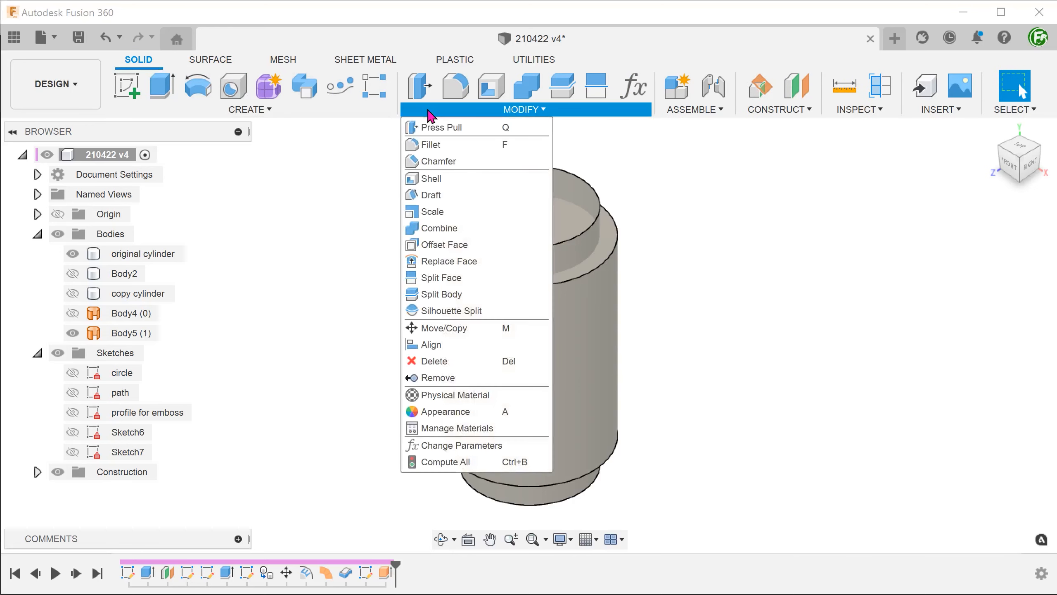
pyautogui.moveTo(471, 261)
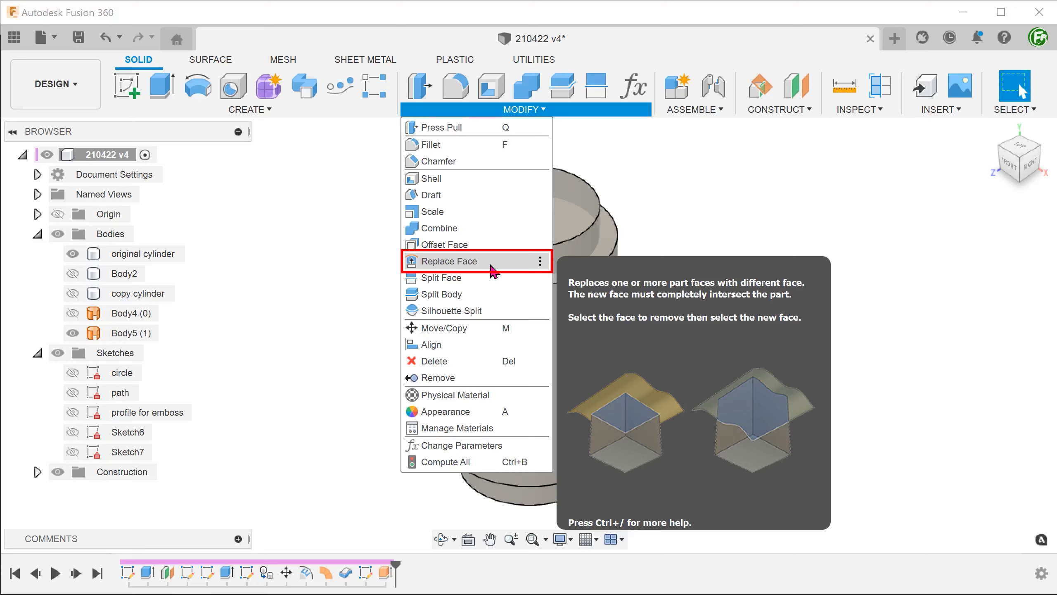
pyautogui.click(446, 261)
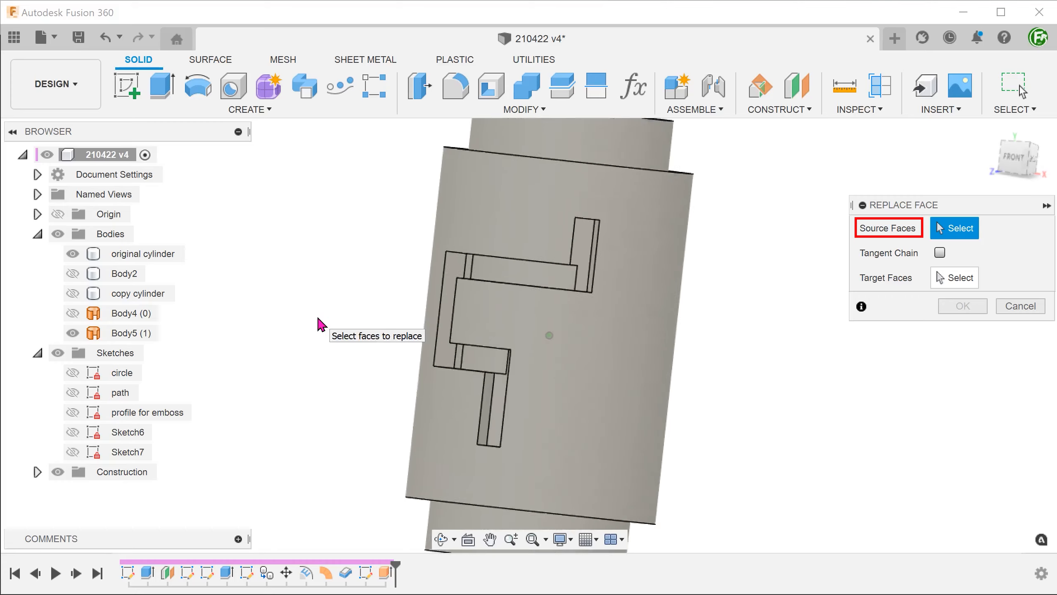
pyautogui.click(589, 243)
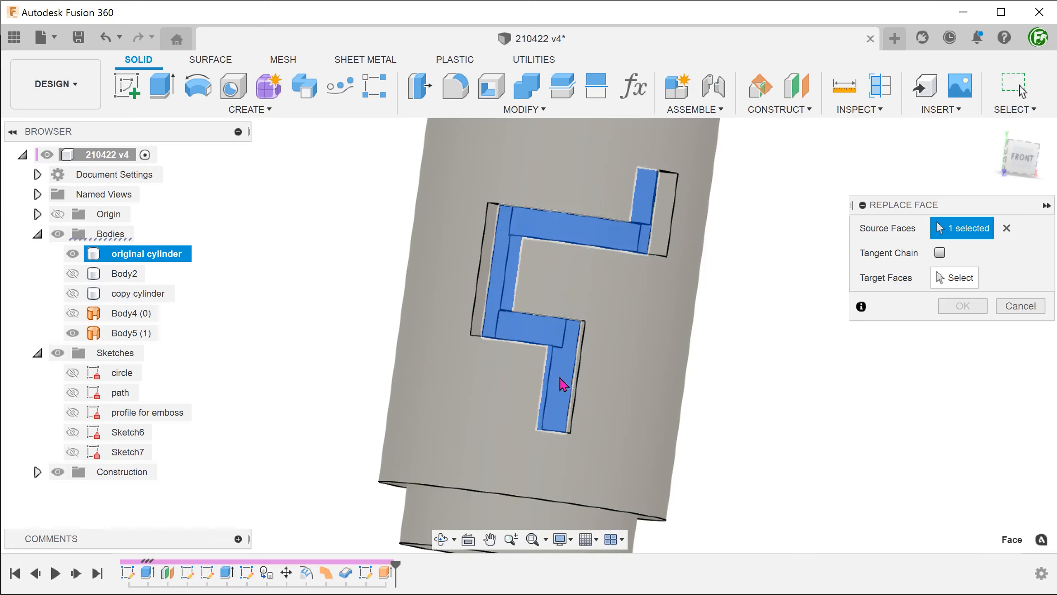
pyautogui.moveTo(887, 277)
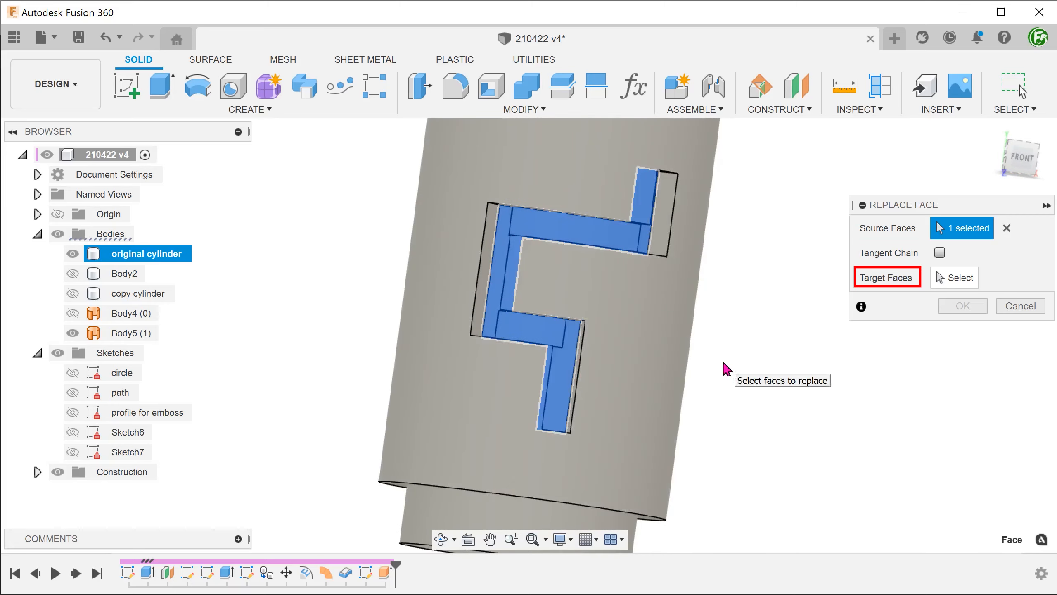
pyautogui.click(953, 278)
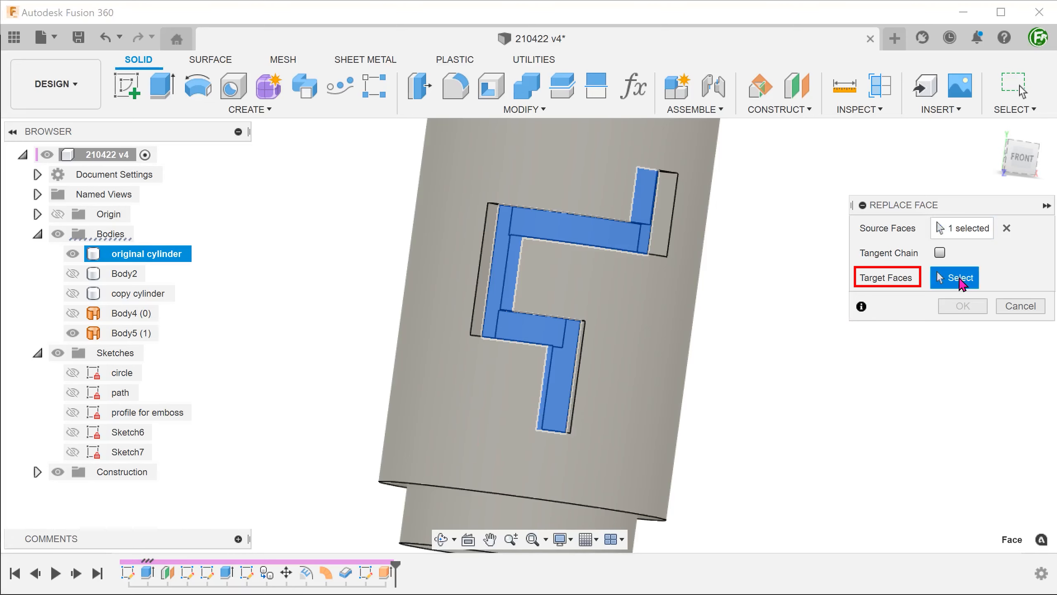